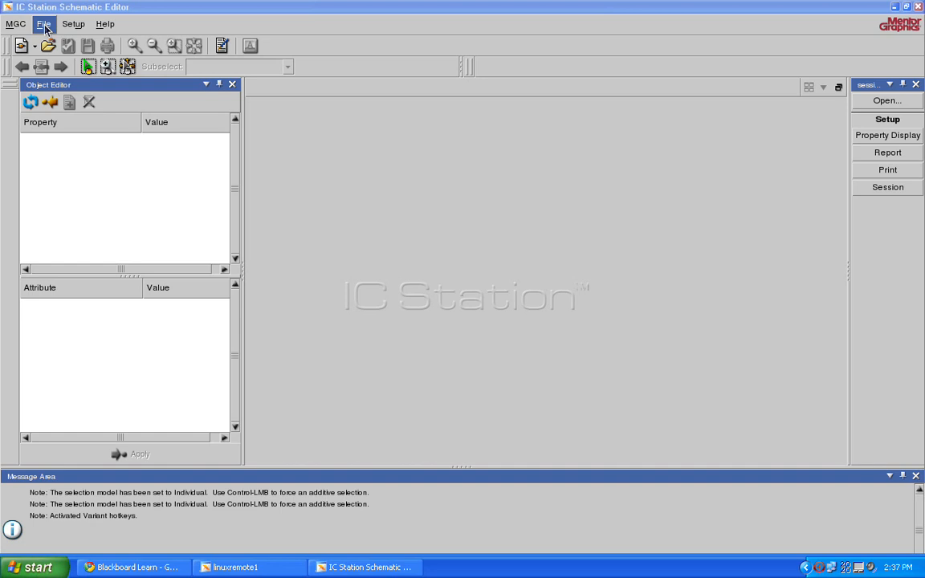
Step: Create a new schematic named BUNAND from File > New > Schematic
{"action": "left_click", "coordinate": [45, 24]}
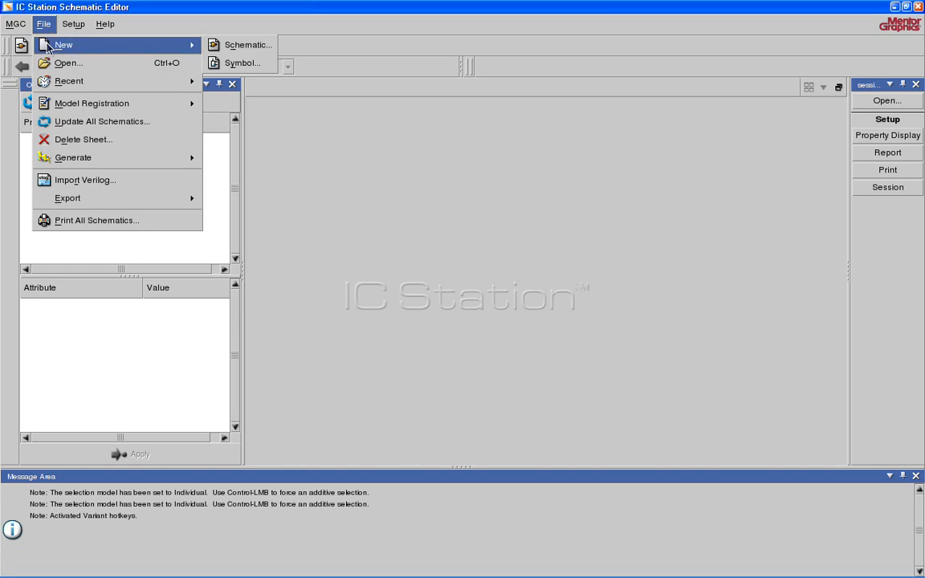
{"action": "left_click", "coordinate": [244, 45]}
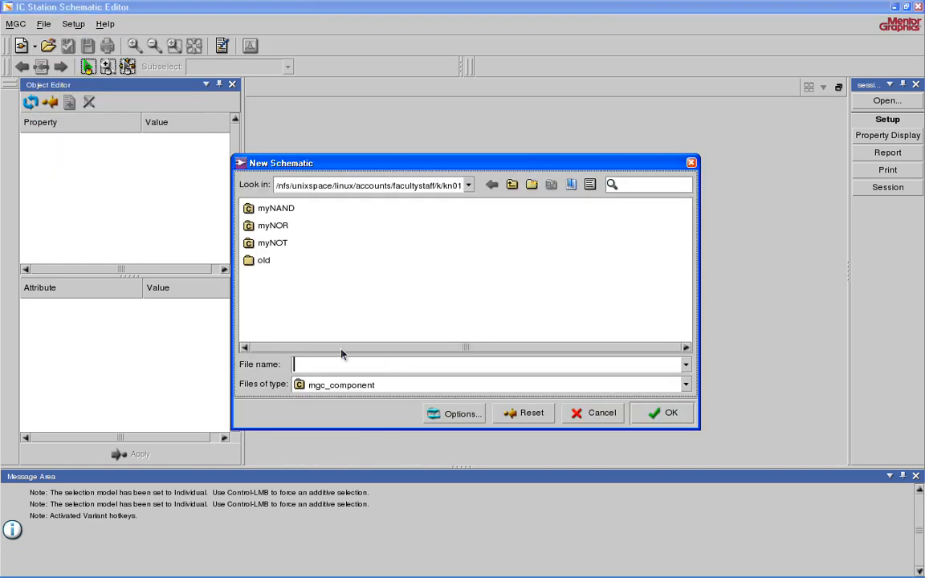
{"action": "type", "text": "BUN"}
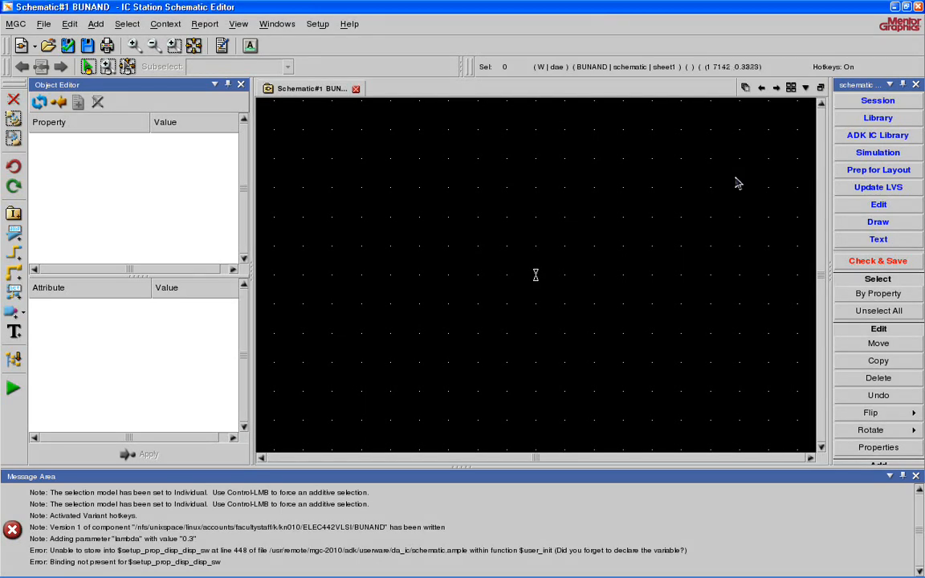
{"action": "mouse_move", "coordinate": [743, 172]}
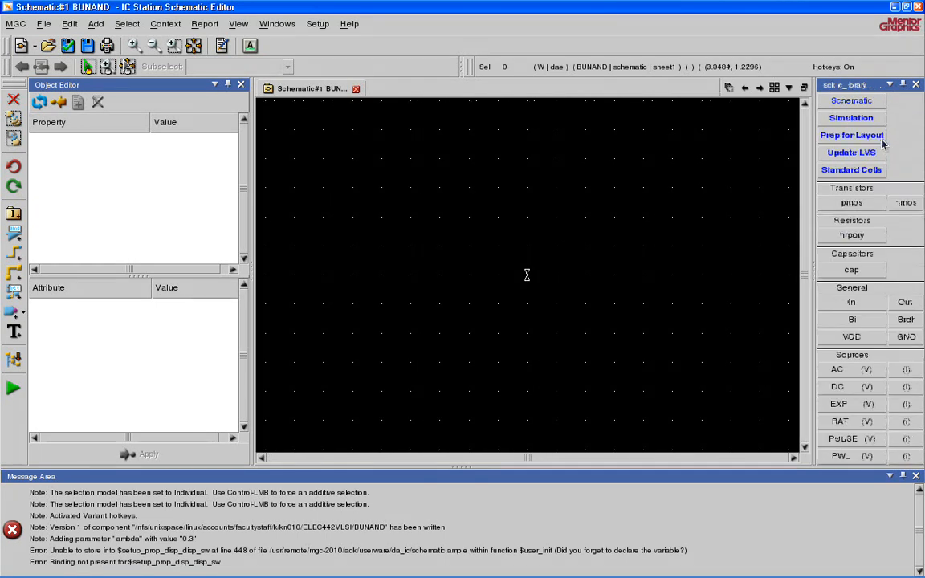
Step: Place VDD/ground symbols, two PMOS (MP1, MP2) and NMOS transistors from the ADK IC library
{"action": "left_click", "coordinate": [851, 337]}
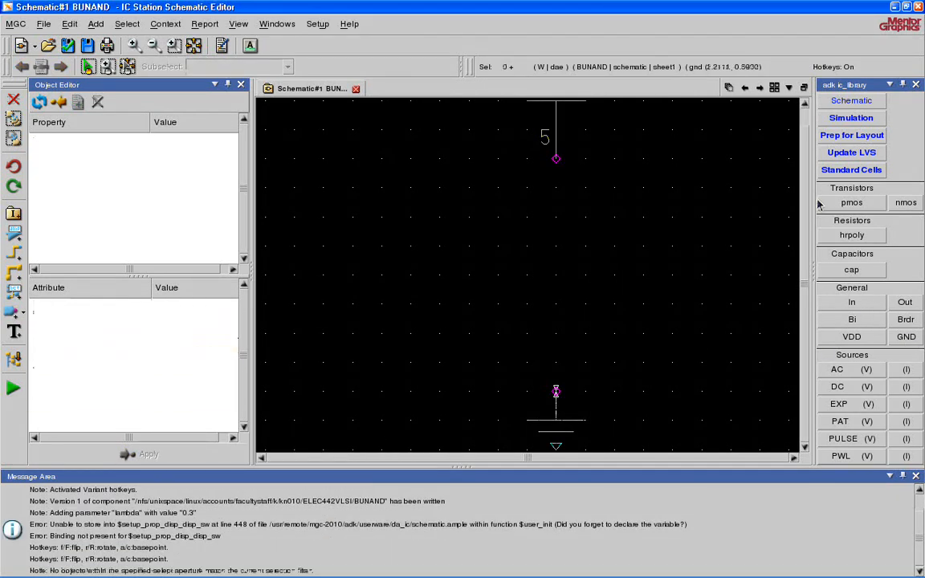
{"action": "left_click", "coordinate": [852, 203]}
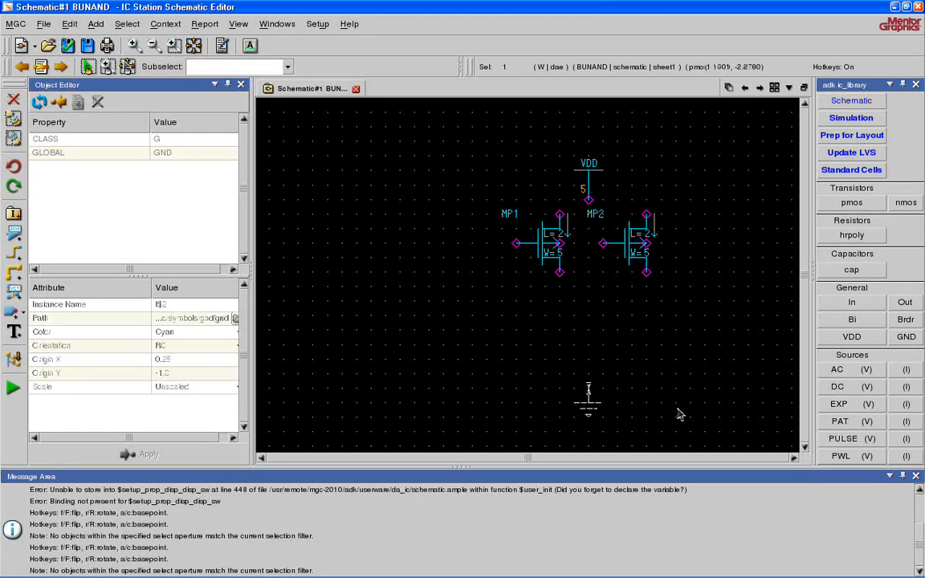
{"action": "left_click", "coordinate": [906, 203]}
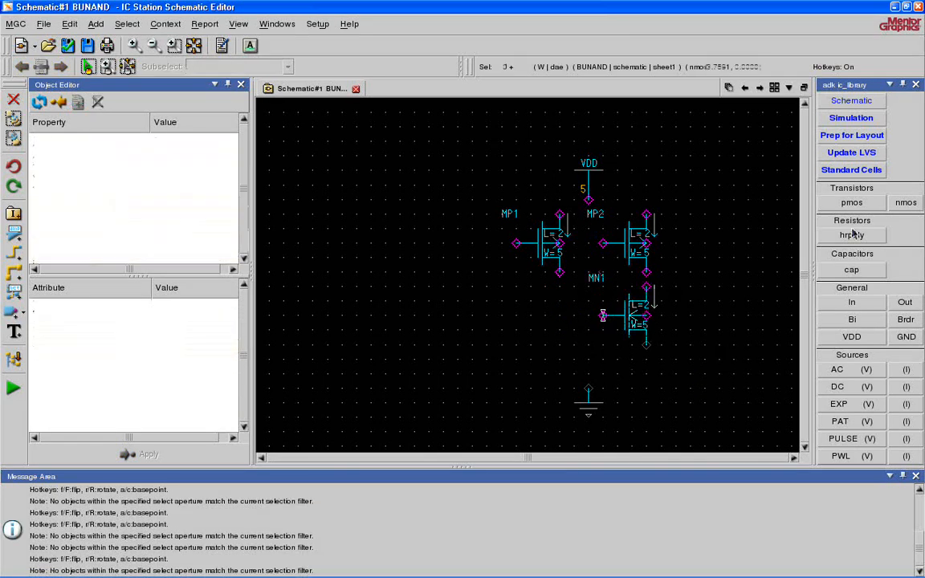
{"action": "left_click", "coordinate": [906, 203]}
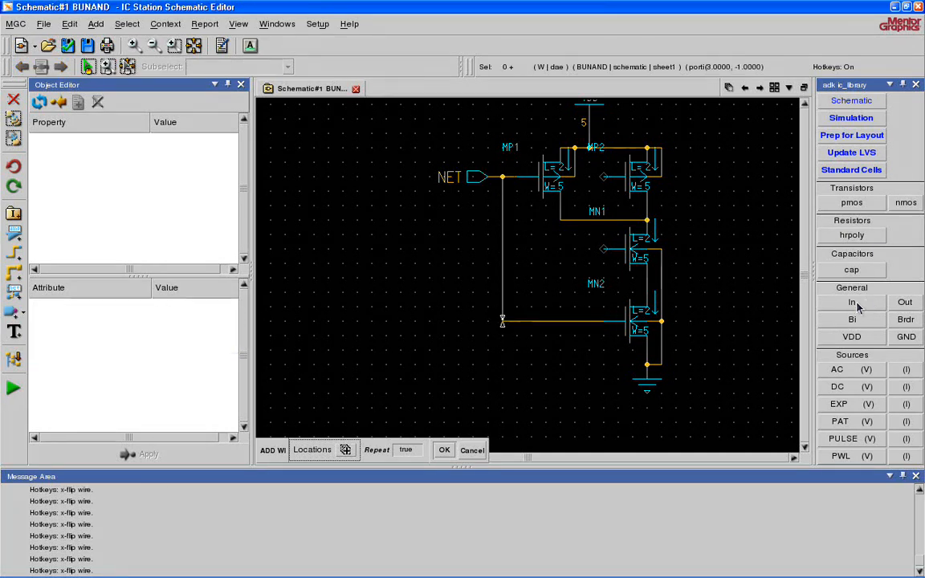
Step: Add an input port from the General palette and wire it to the transistor gates
{"action": "left_click", "coordinate": [563, 251]}
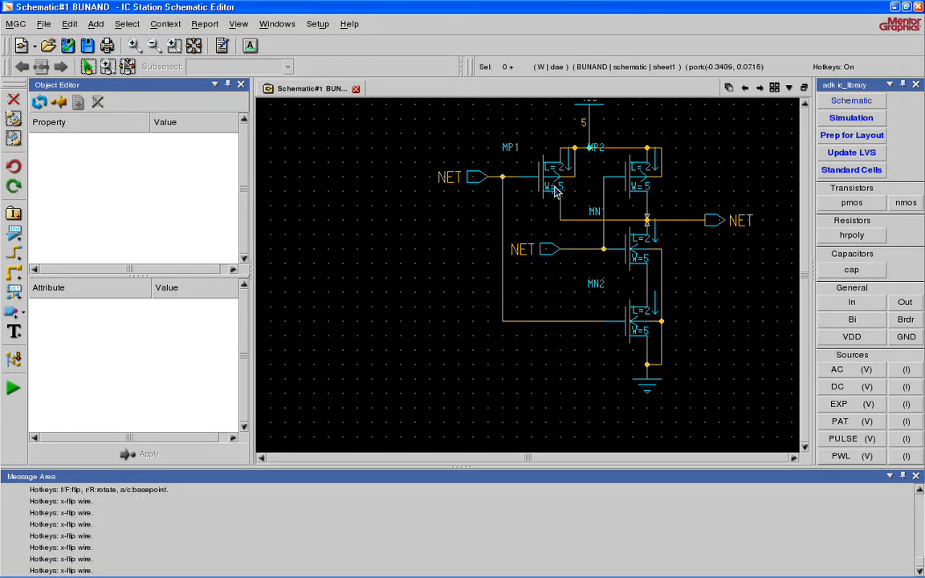
{"action": "mouse_move", "coordinate": [658, 187]}
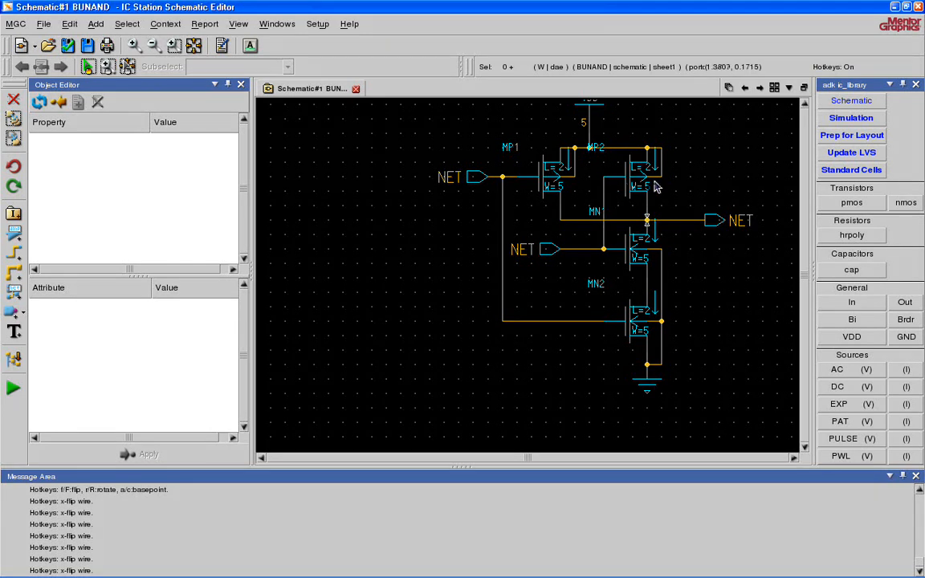
Step: Set the selected transistor's width to 12 in the Object Editor
{"action": "left_click", "coordinate": [554, 168]}
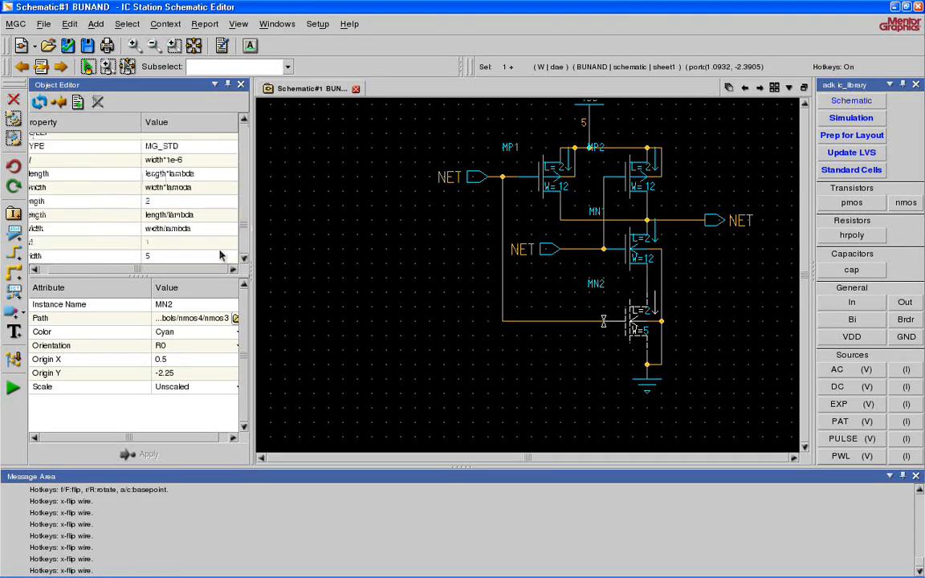
{"action": "left_click", "coordinate": [184, 255]}
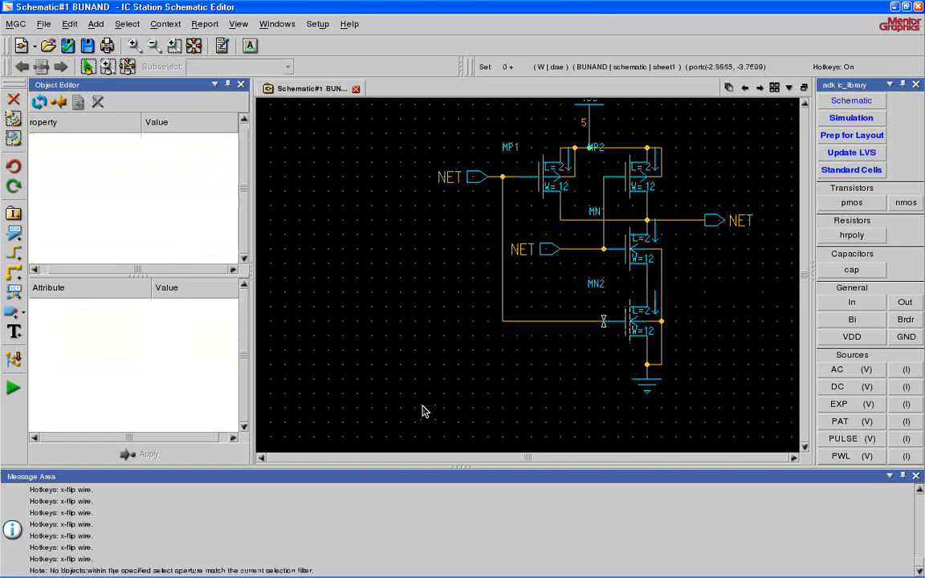
Step: Rename the input ports' net names to A and B in the Object Editor
{"action": "left_click", "coordinate": [480, 176]}
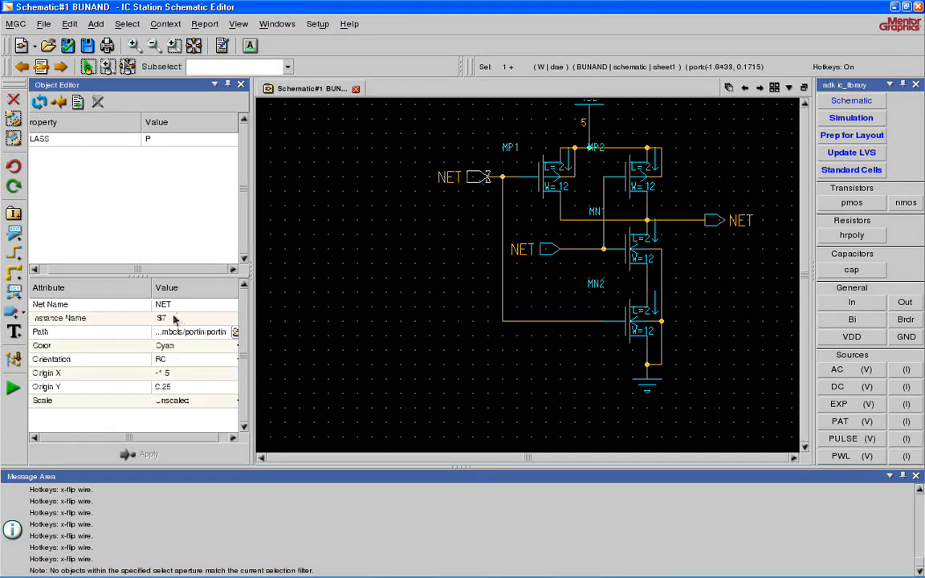
{"action": "left_click", "coordinate": [169, 305]}
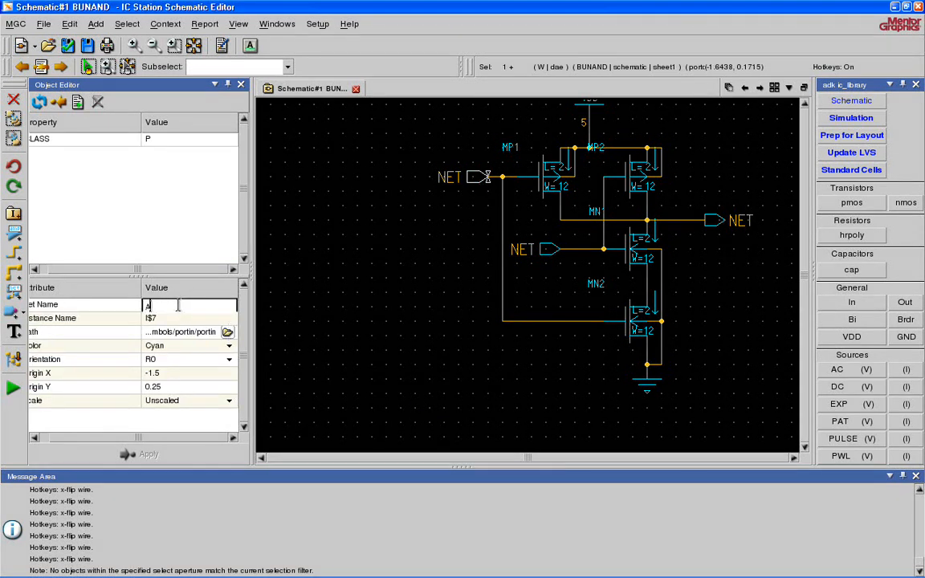
{"action": "left_click", "coordinate": [141, 455]}
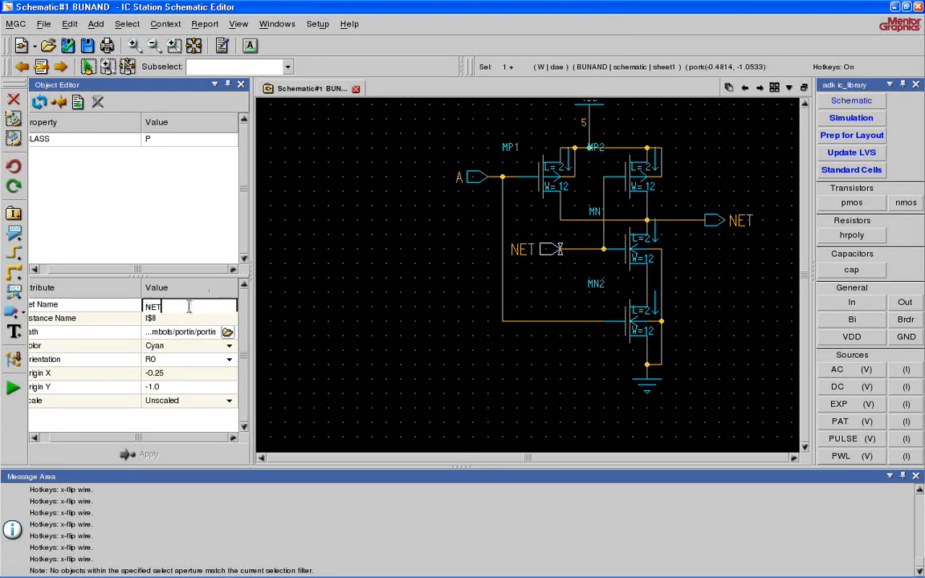
{"action": "type", "text": "B"}
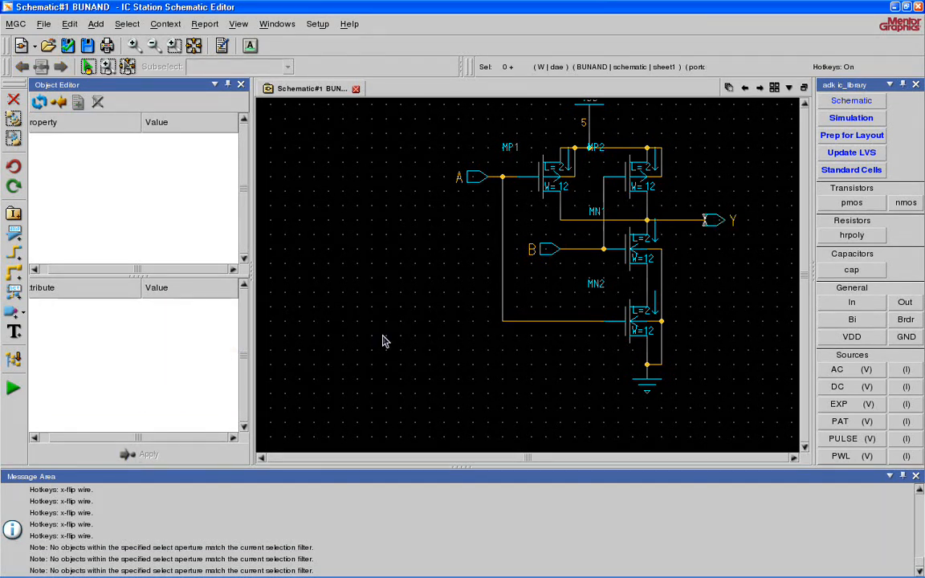
{"action": "mouse_move", "coordinate": [607, 282]}
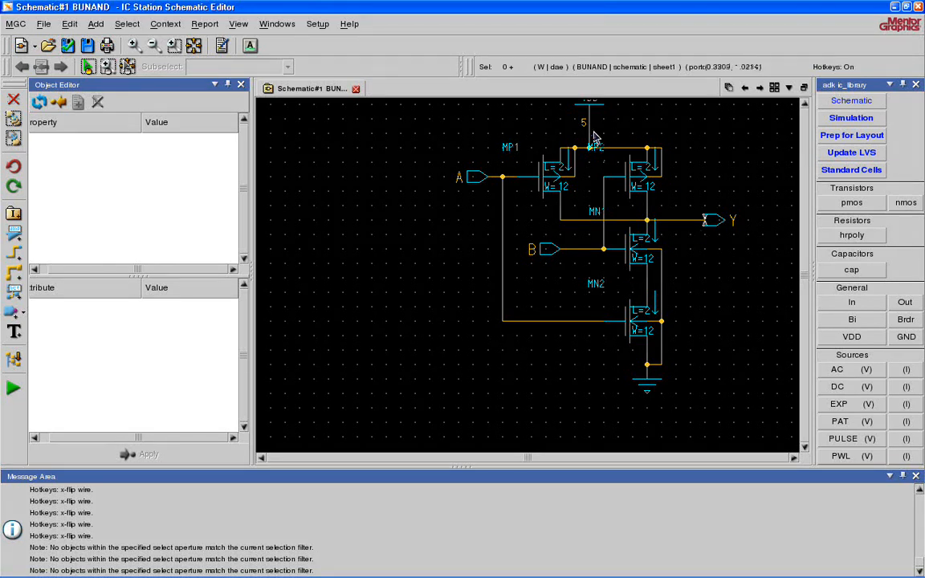
{"action": "mouse_move", "coordinate": [758, 265]}
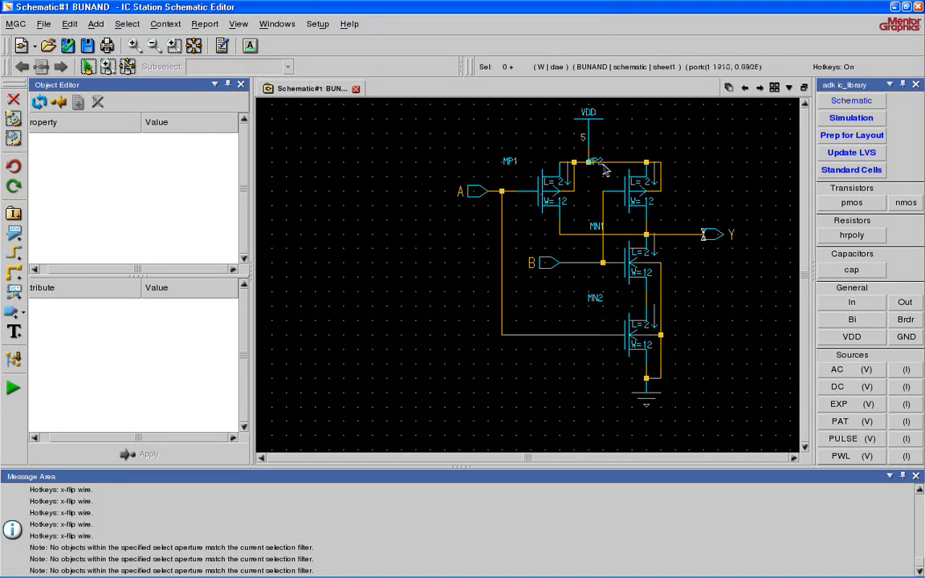
{"action": "mouse_move", "coordinate": [642, 286]}
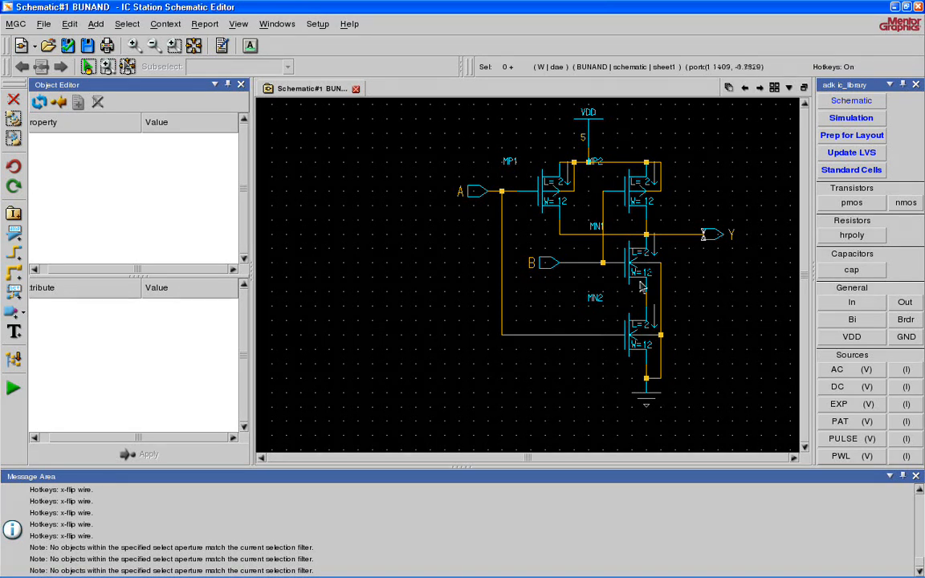
{"action": "mouse_move", "coordinate": [693, 287]}
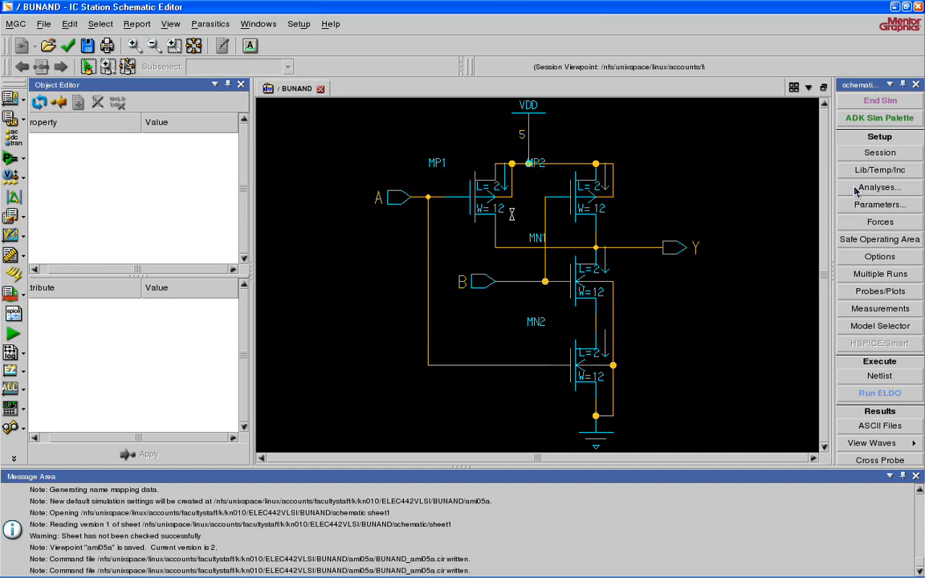
Step: In Set Include Paths, enter the $ADK install location to browse for models
{"action": "left_click", "coordinate": [881, 171]}
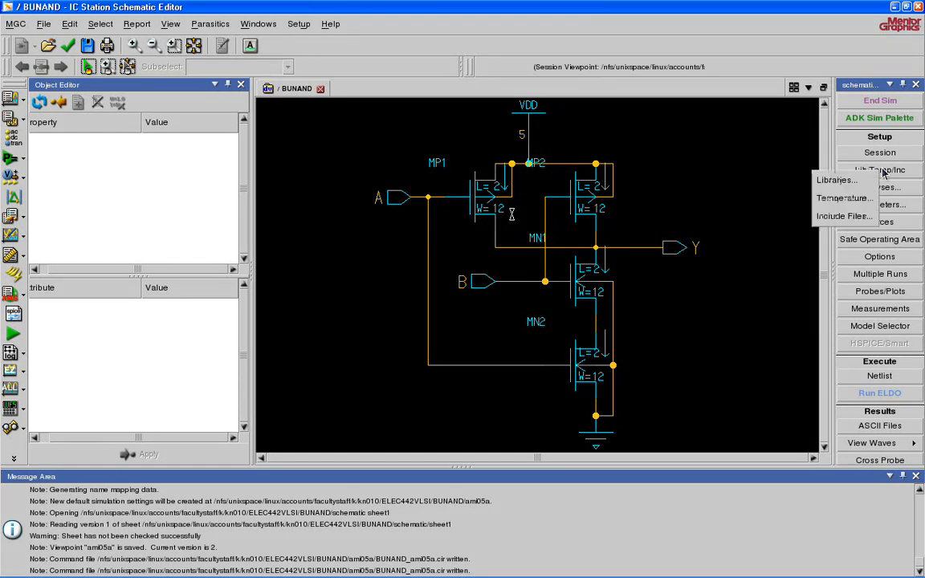
{"action": "mouse_move", "coordinate": [842, 197]}
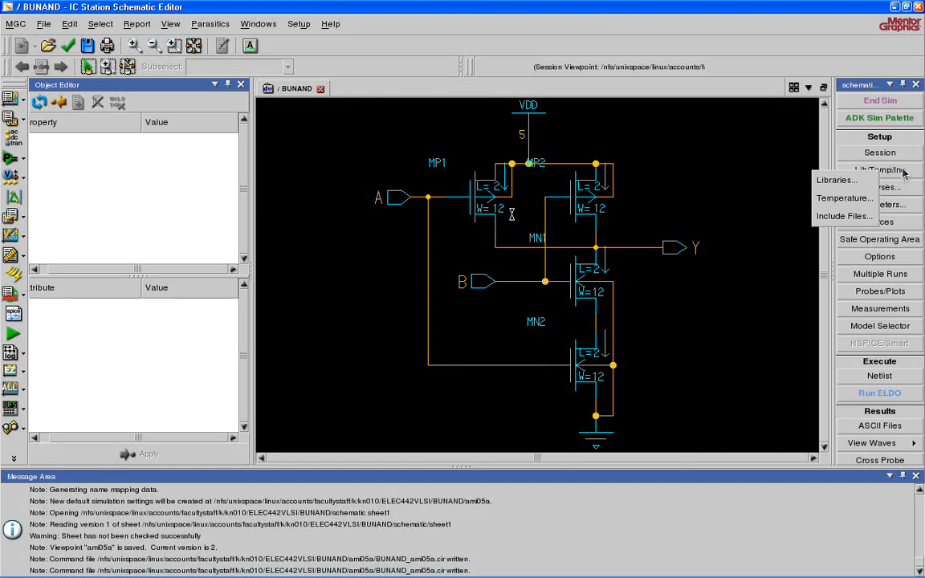
{"action": "left_click", "coordinate": [845, 215]}
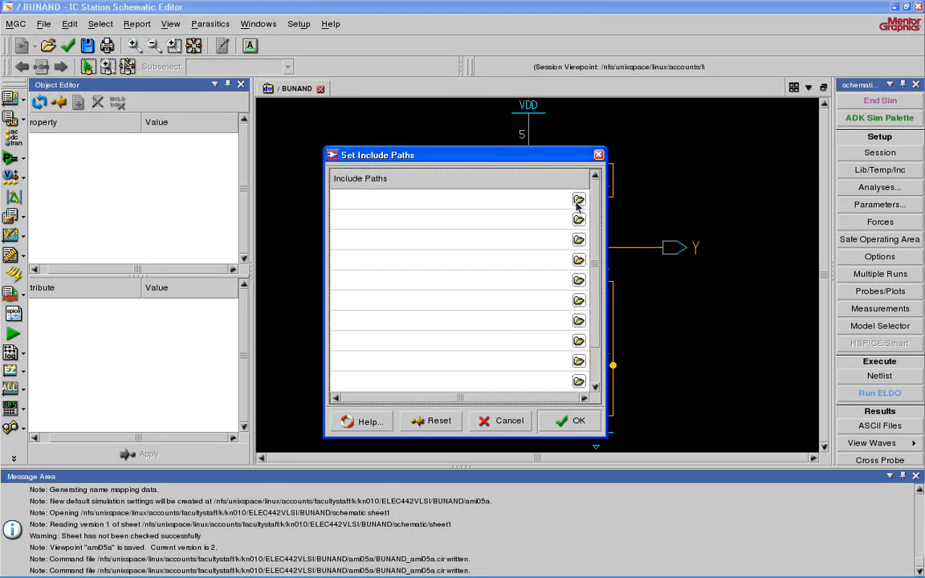
{"action": "left_click", "coordinate": [578, 199]}
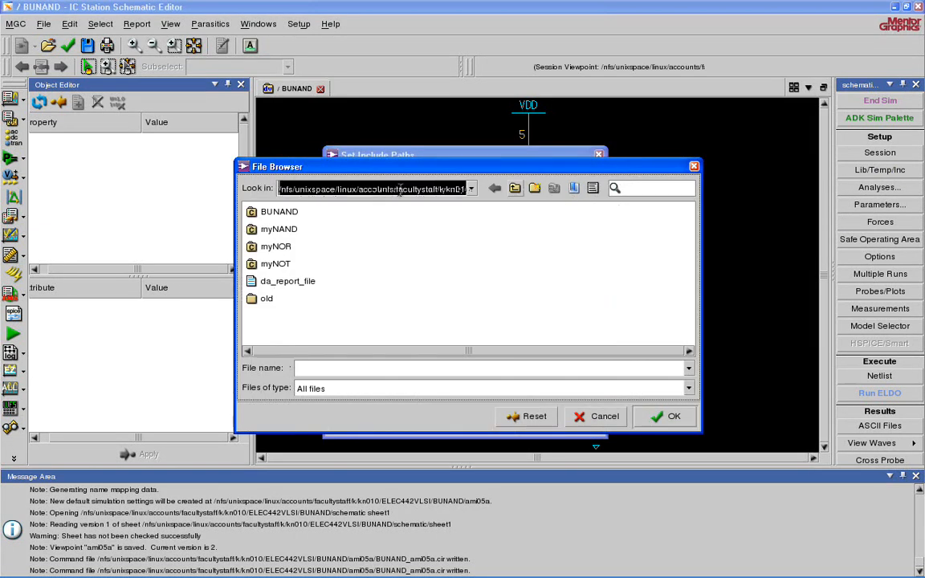
{"action": "type", "text": "$AD"}
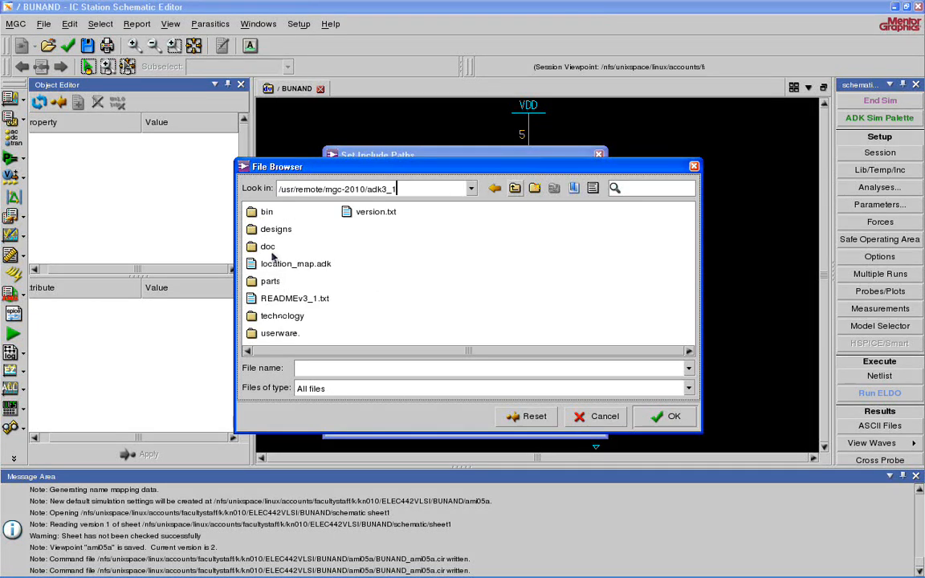
Step: Browse technology/ic/models, choose ami05.mod and accept it as the include path
{"action": "left_click", "coordinate": [283, 314]}
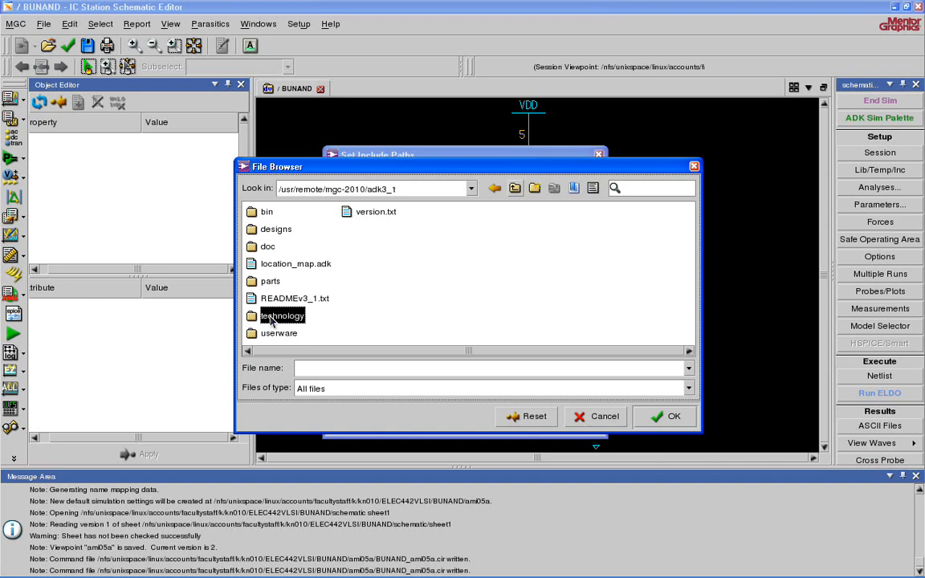
{"action": "double_click", "coordinate": [281, 314]}
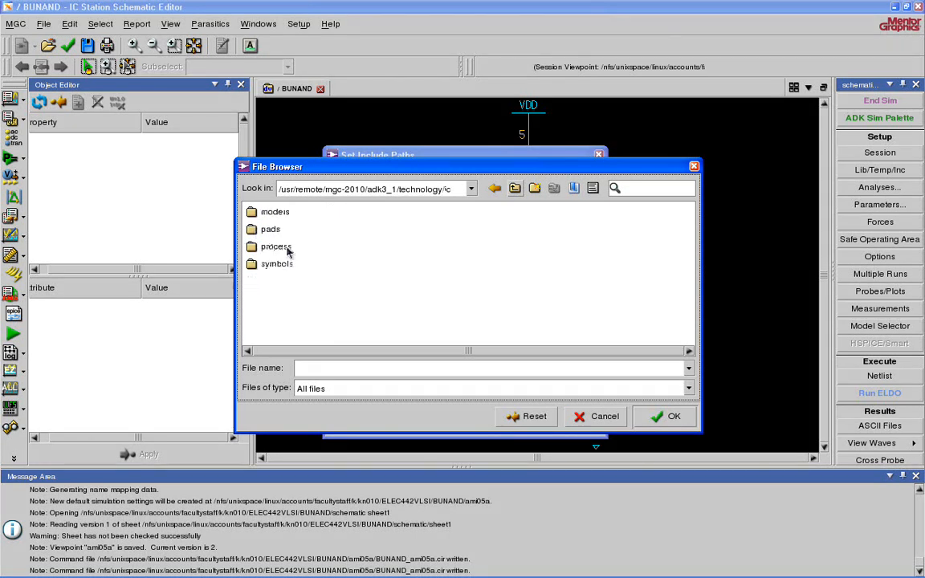
{"action": "double_click", "coordinate": [277, 212]}
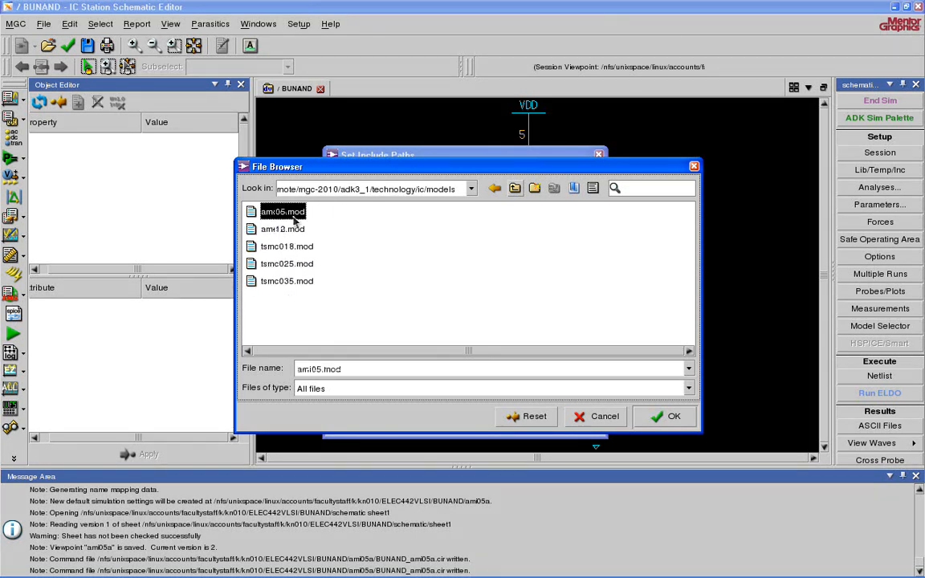
{"action": "left_click", "coordinate": [673, 417]}
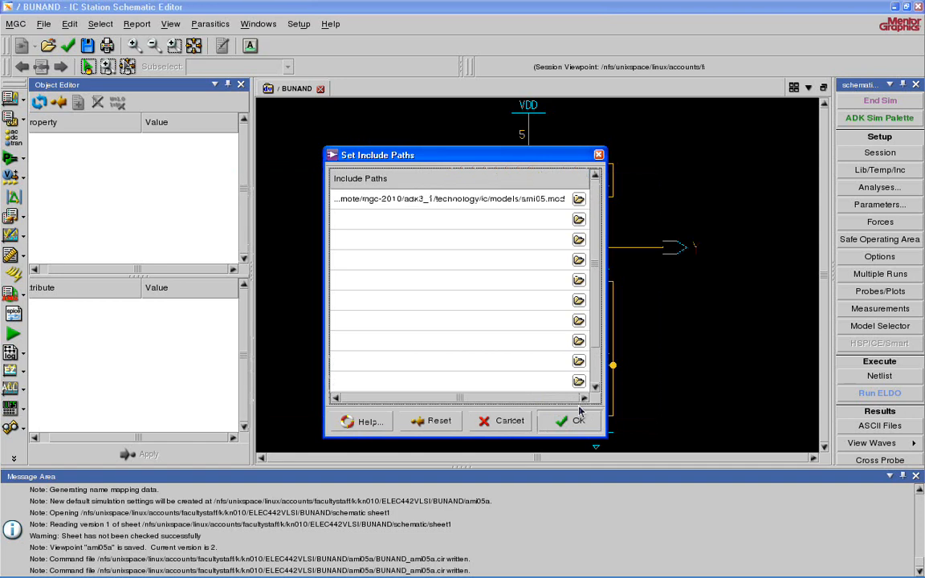
{"action": "left_click", "coordinate": [578, 421]}
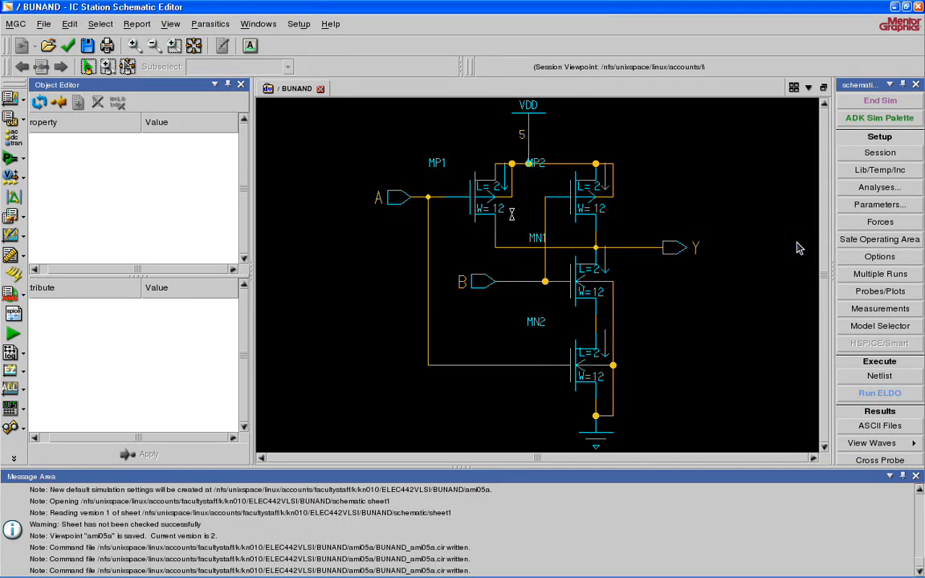
{"action": "mouse_move", "coordinate": [534, 161]}
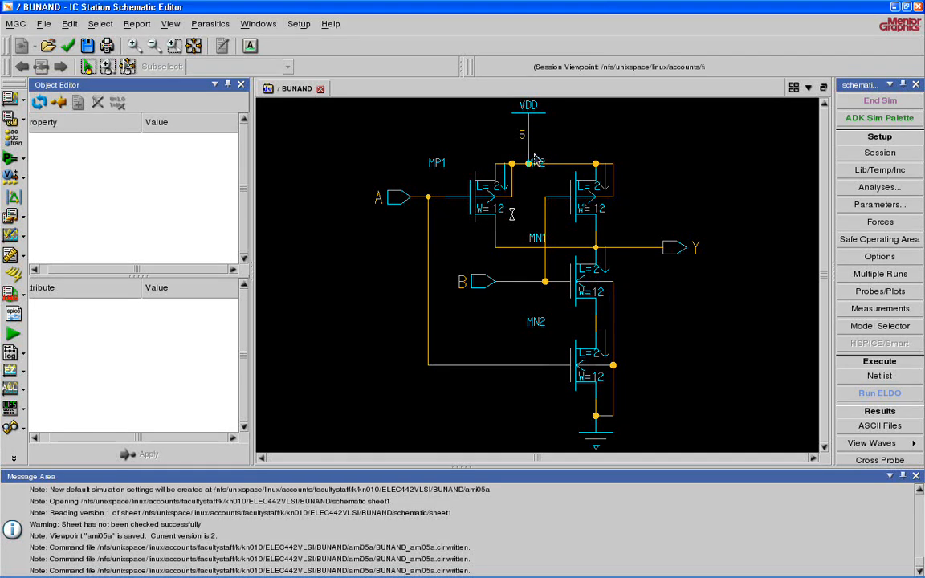
Step: Add a DC 5 V force on the VDD net
{"action": "left_click", "coordinate": [529, 163]}
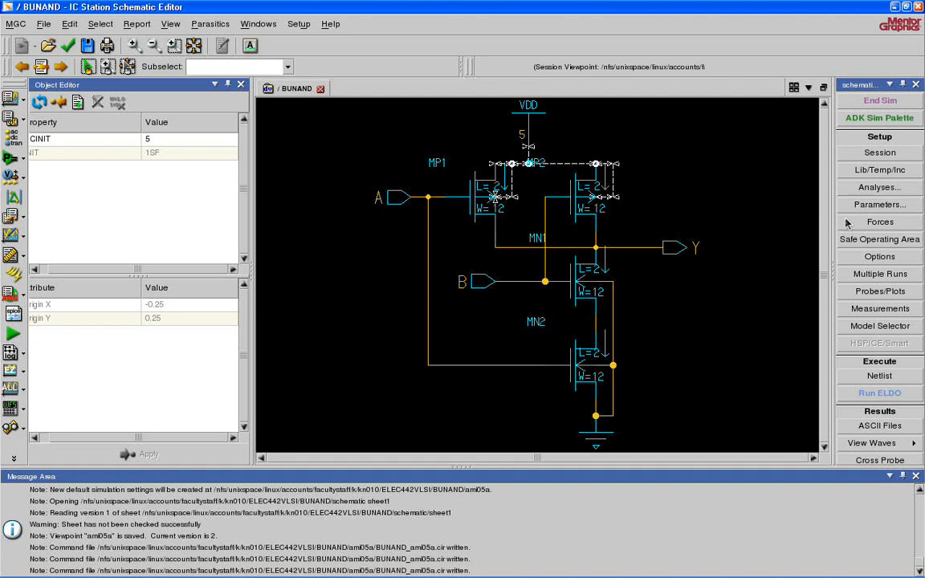
{"action": "left_click", "coordinate": [880, 222]}
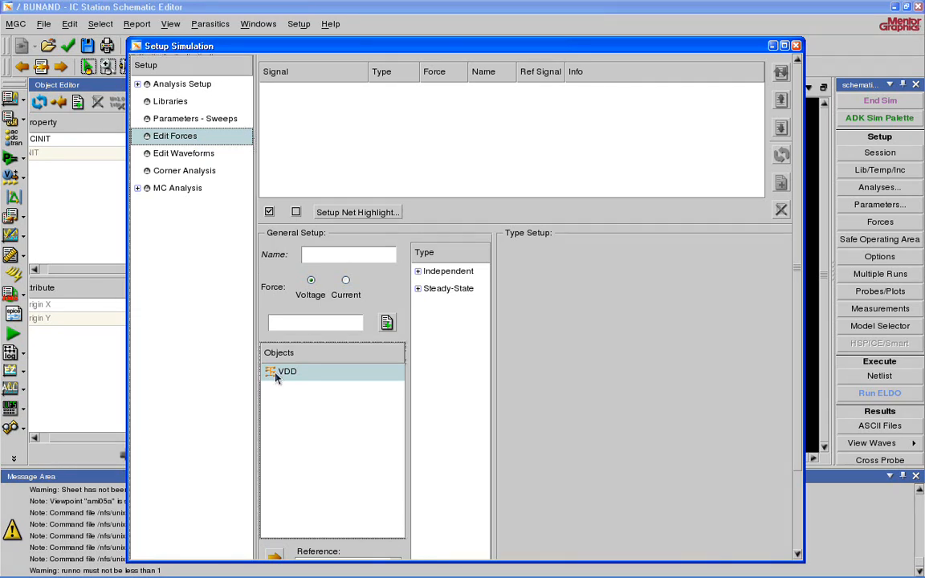
{"action": "left_click", "coordinate": [417, 270]}
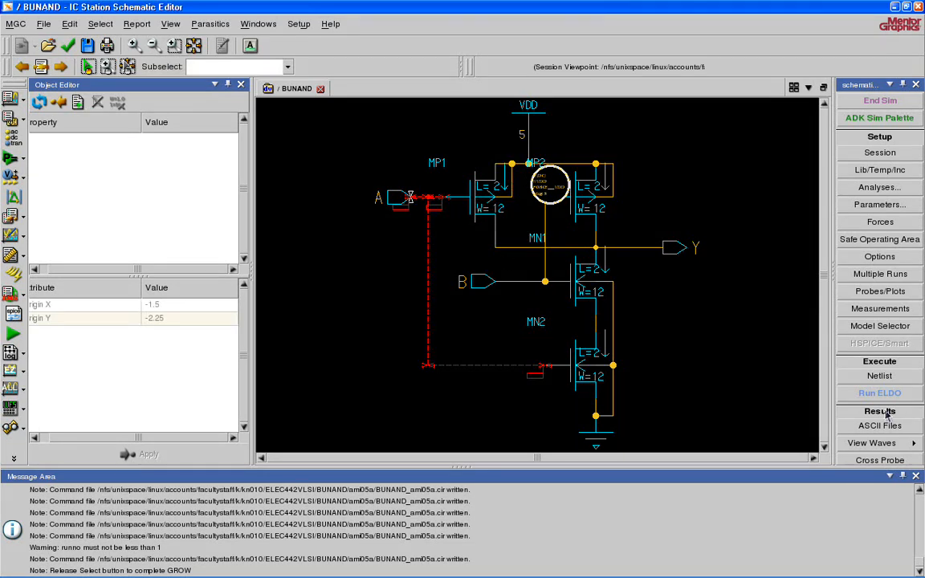
Step: Add a repeating 5/0 V PATTERN force with value 01 on input A
{"action": "left_click", "coordinate": [880, 221]}
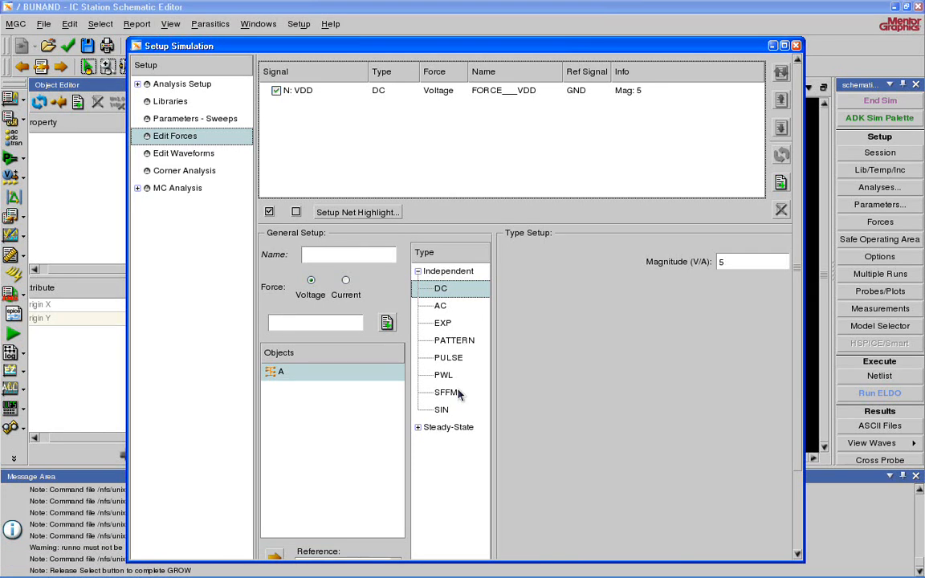
{"action": "mouse_move", "coordinate": [434, 343]}
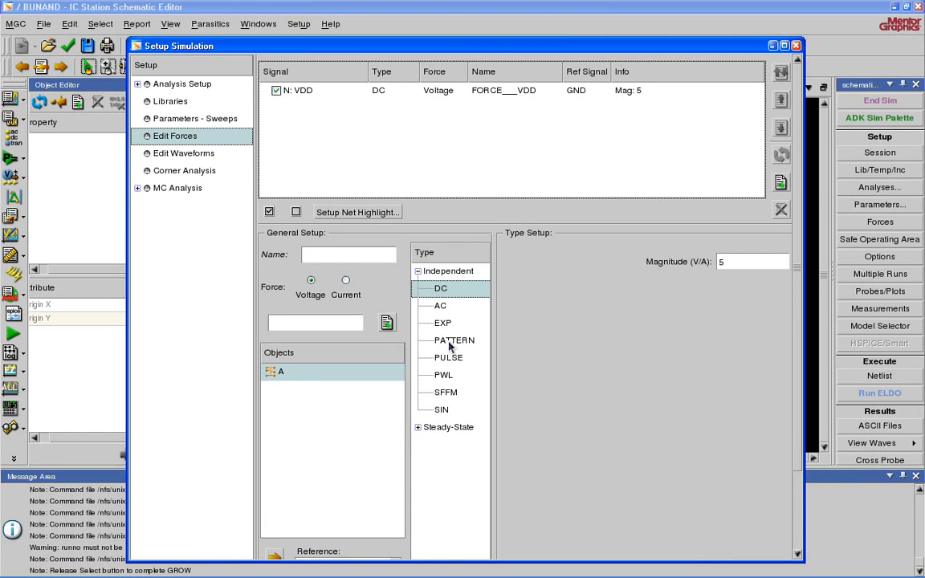
{"action": "left_click", "coordinate": [455, 340]}
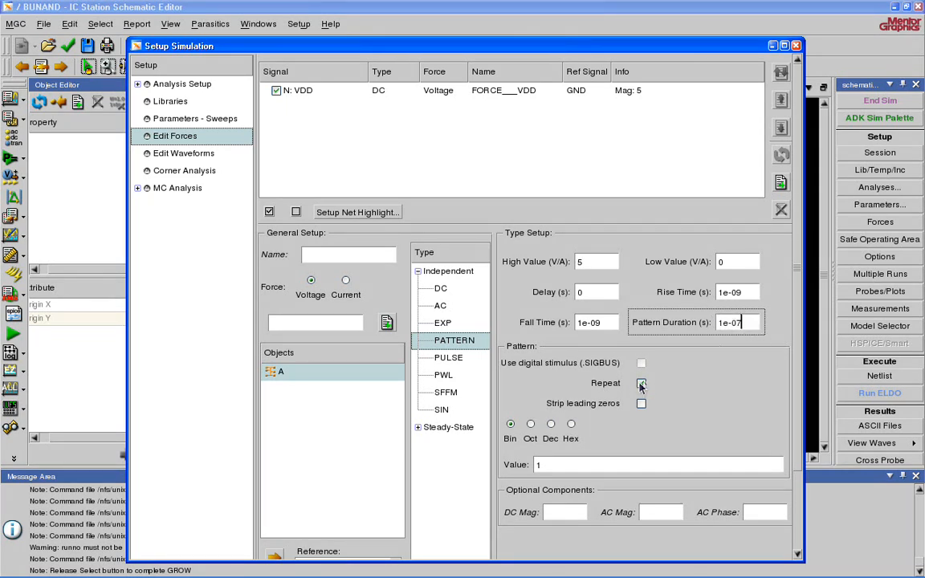
{"action": "left_click", "coordinate": [639, 385]}
{"action": "type", "text": "01"}
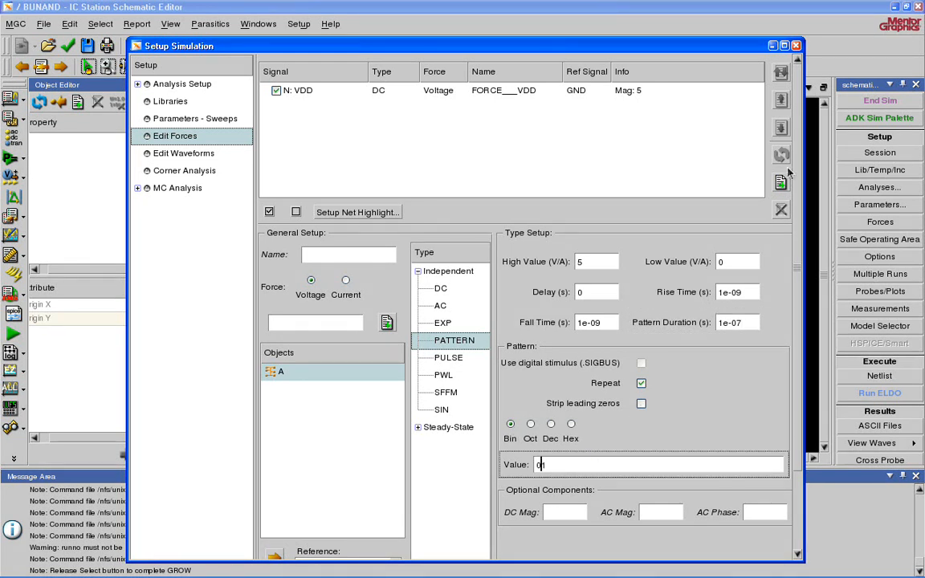
{"action": "left_click", "coordinate": [780, 183]}
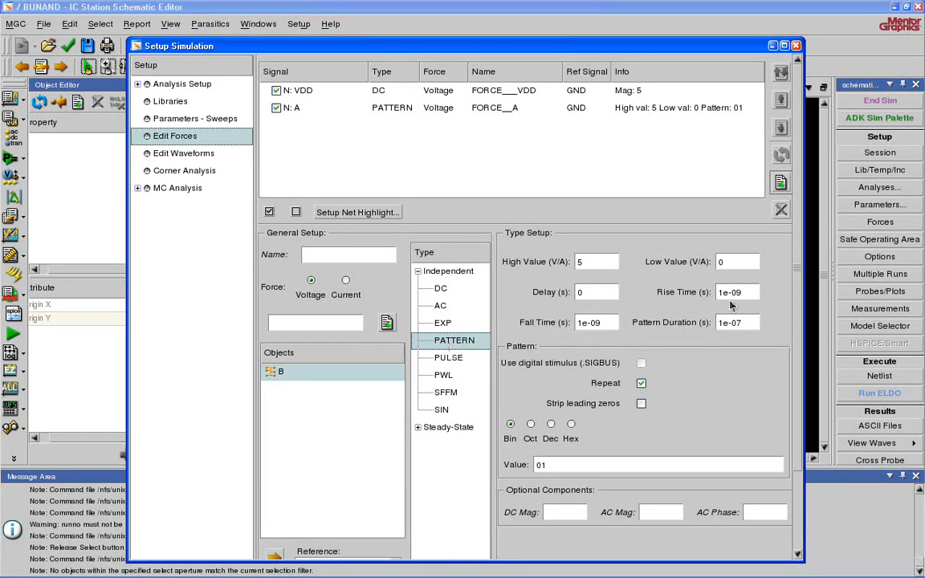
Step: Add the same pattern force on input B with doubled pattern duration
{"action": "left_click", "coordinate": [745, 322]}
{"action": "type", "text": "2"}
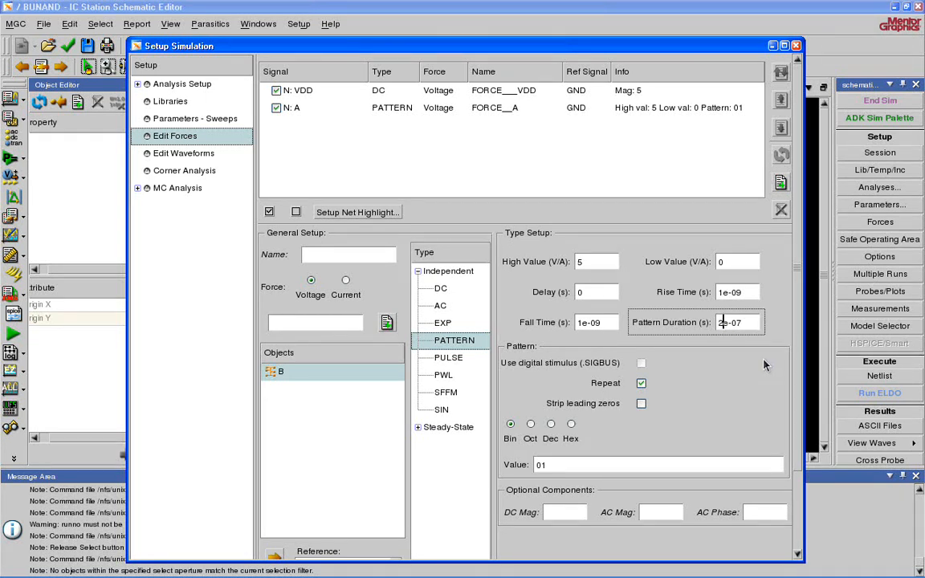
{"action": "mouse_move", "coordinate": [779, 183]}
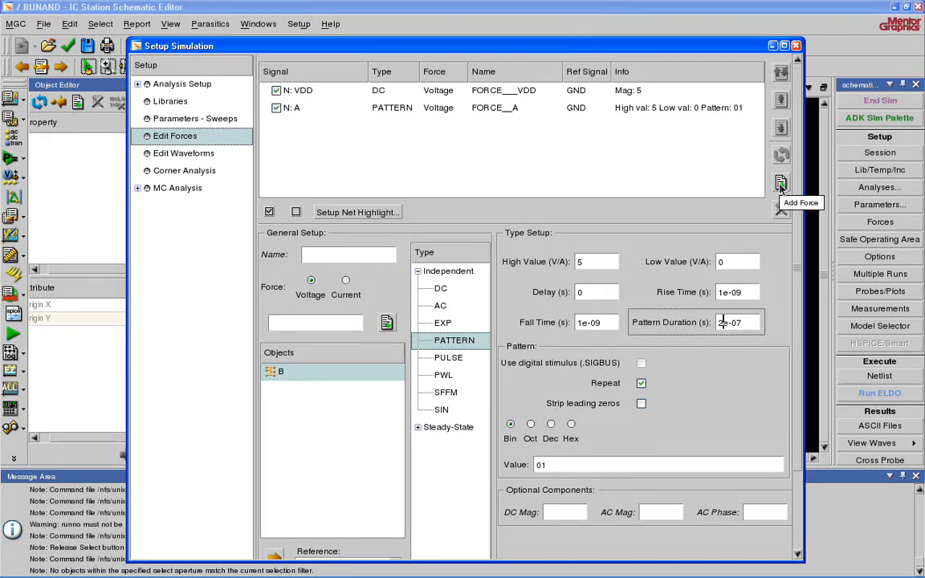
{"action": "left_click", "coordinate": [780, 183]}
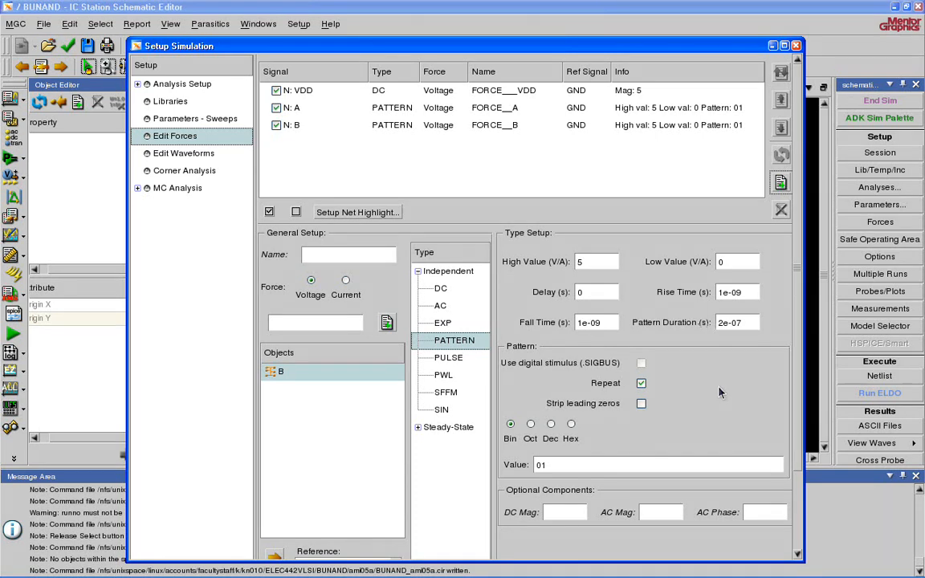
{"action": "mouse_move", "coordinate": [648, 341]}
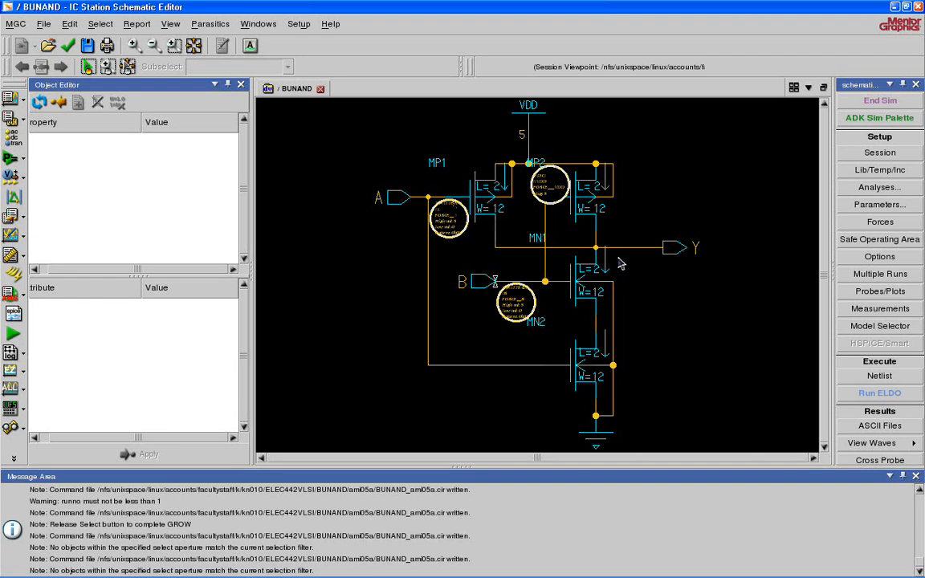
{"action": "mouse_move", "coordinate": [429, 241]}
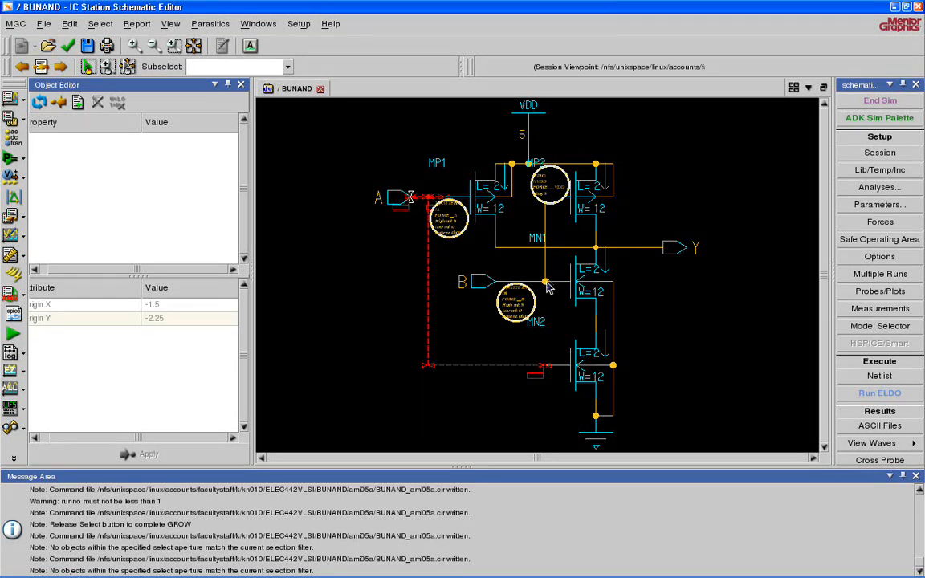
{"action": "mouse_move", "coordinate": [544, 276]}
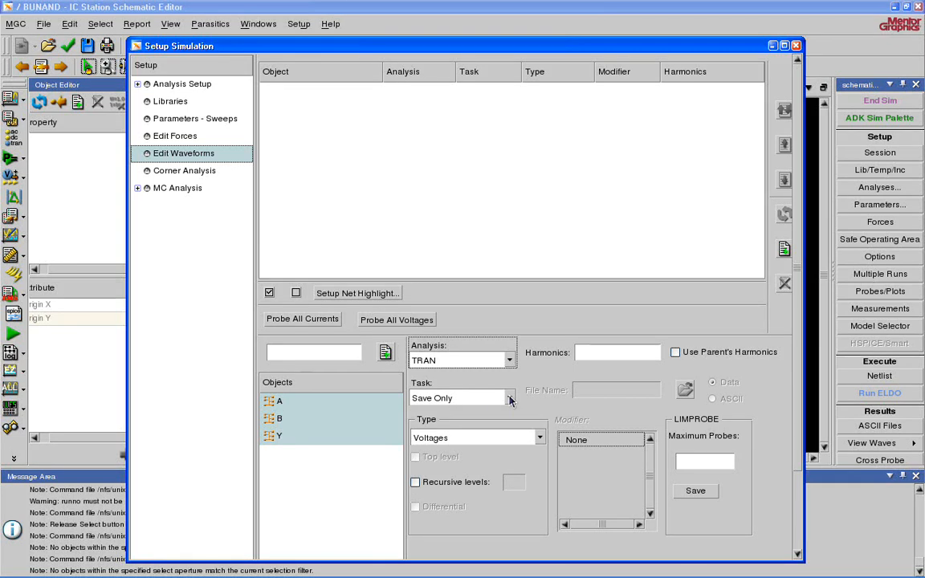
Step: Add node A as a TRAN Plot Voltages probe in Edit Waveforms and close the setup
{"action": "left_click", "coordinate": [516, 398]}
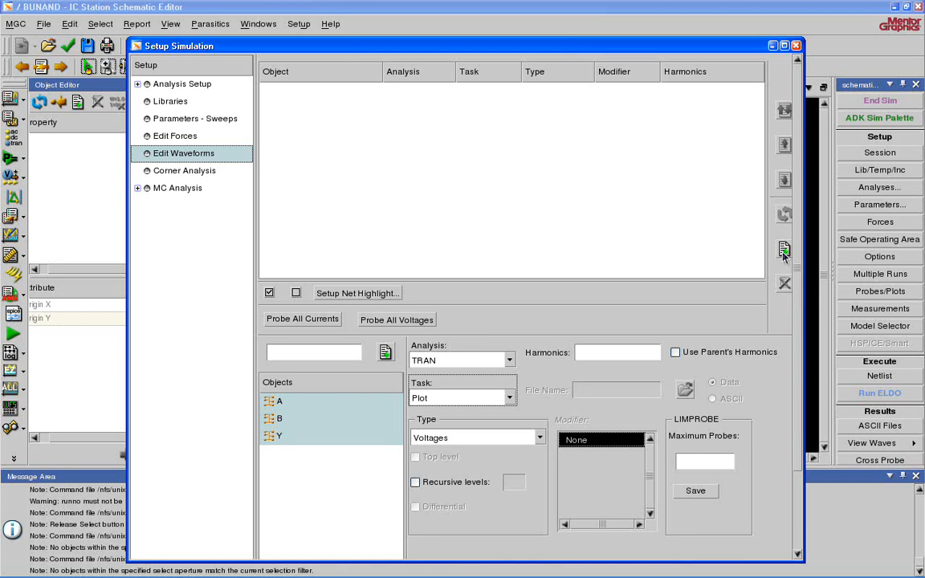
{"action": "left_click", "coordinate": [784, 247]}
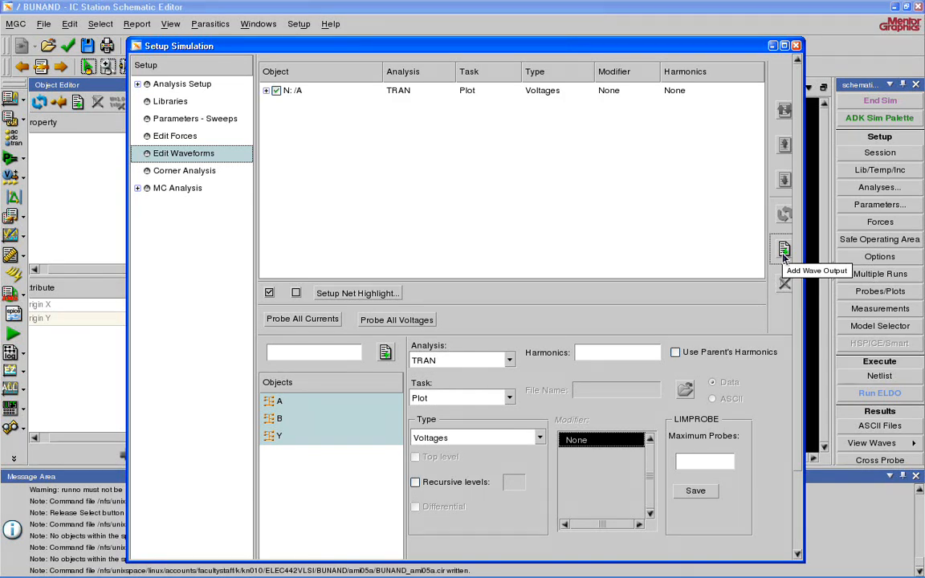
{"action": "mouse_move", "coordinate": [344, 24]}
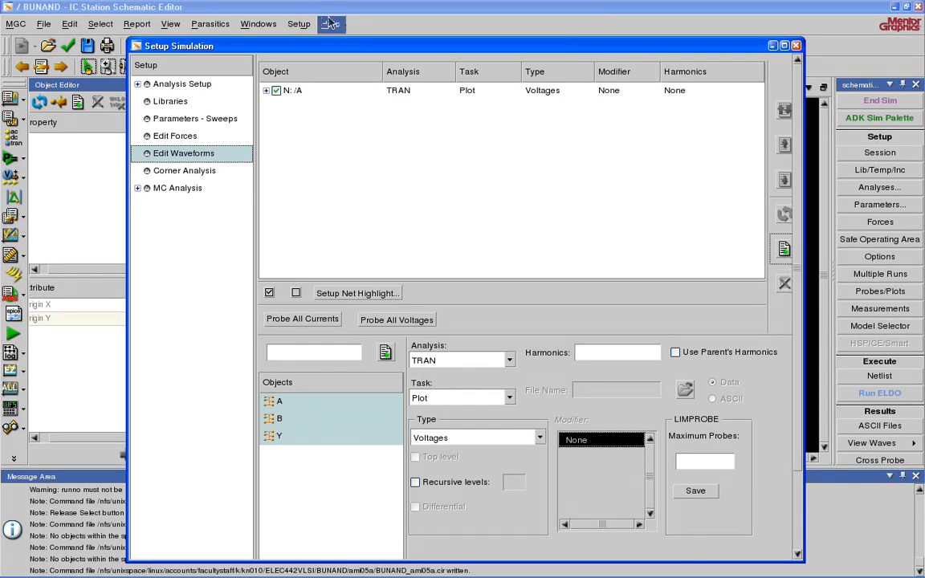
{"action": "left_click", "coordinate": [793, 49]}
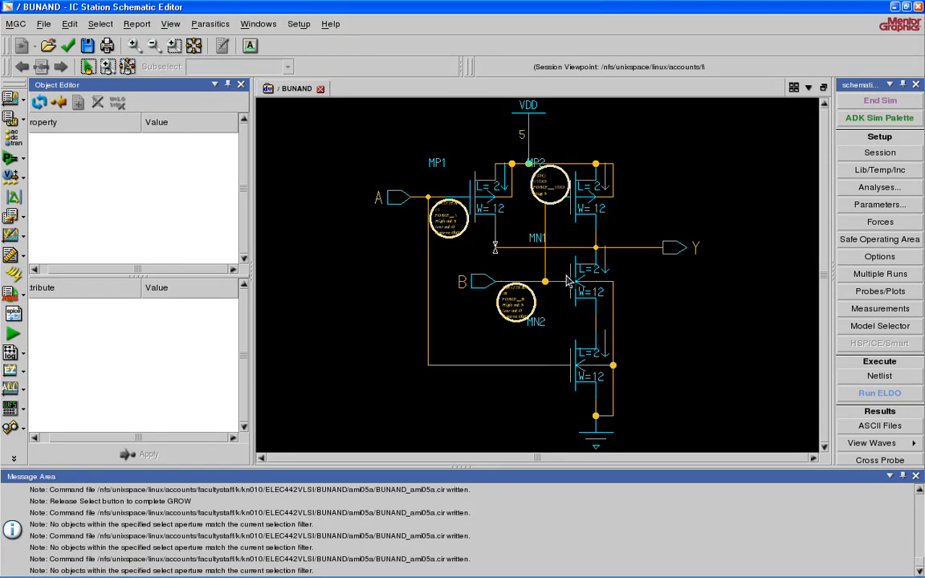
{"action": "mouse_move", "coordinate": [594, 189]}
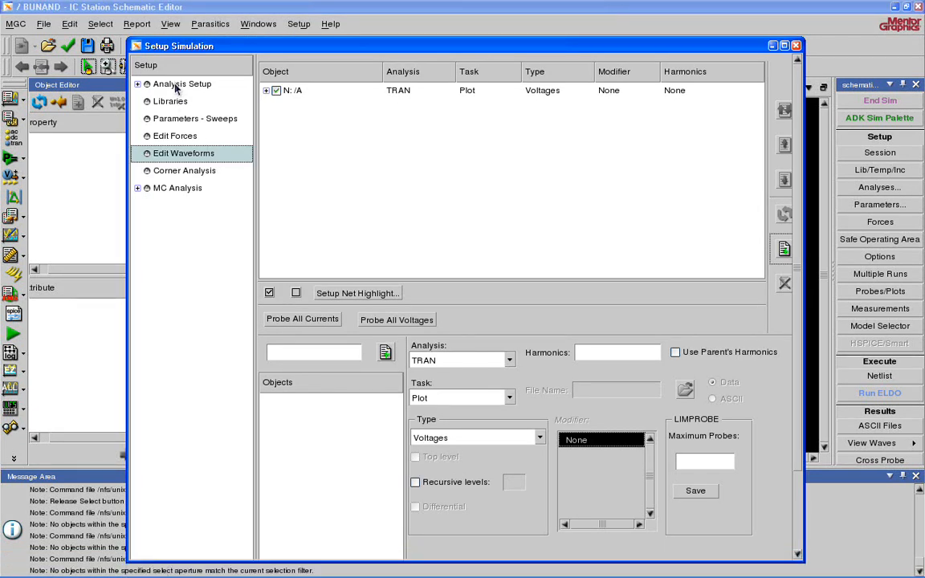
Step: Enable Transient analysis with TSTOP 400N and apply the analysis settings
{"action": "left_click", "coordinate": [186, 83]}
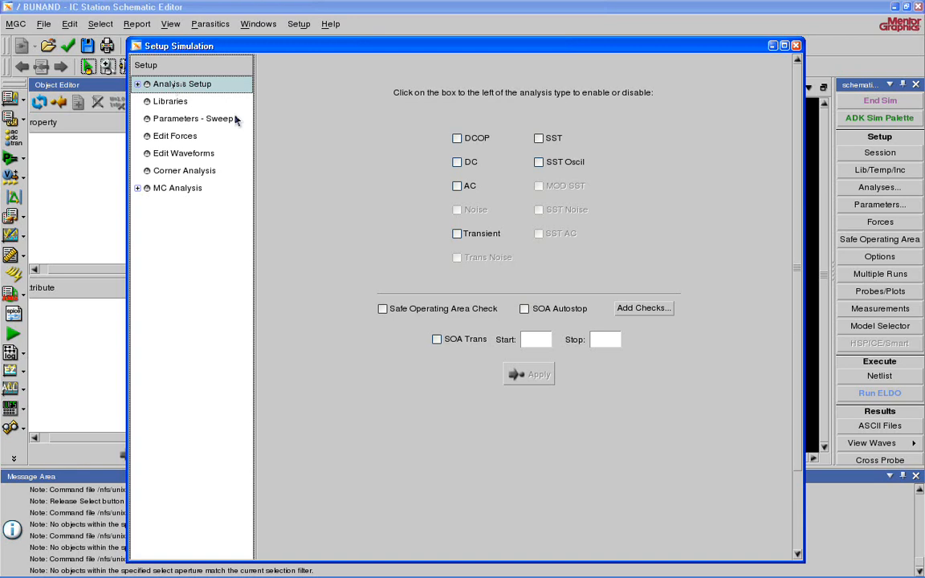
{"action": "left_click", "coordinate": [455, 233]}
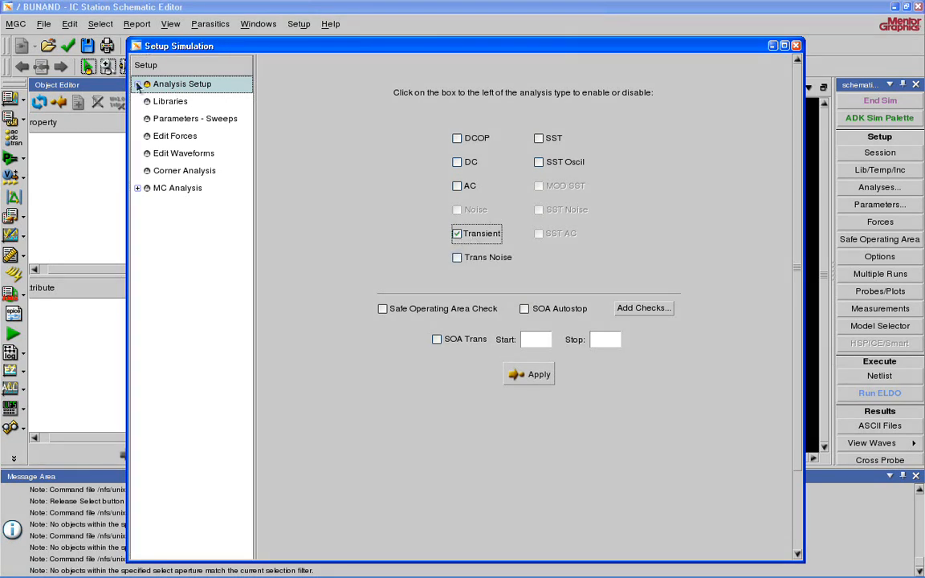
{"action": "left_click", "coordinate": [147, 84]}
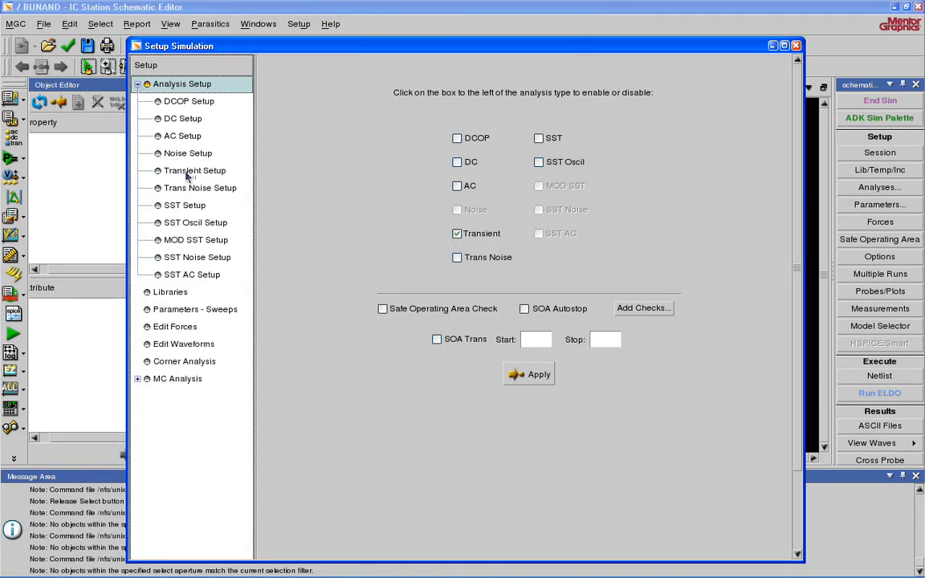
{"action": "left_click", "coordinate": [194, 171]}
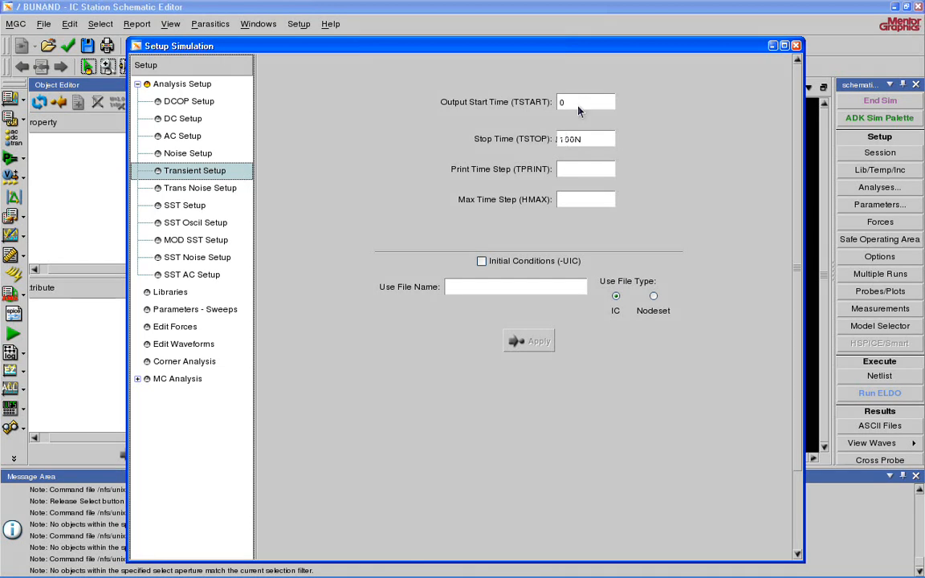
{"action": "left_click", "coordinate": [571, 138]}
{"action": "type", "text": "4"}
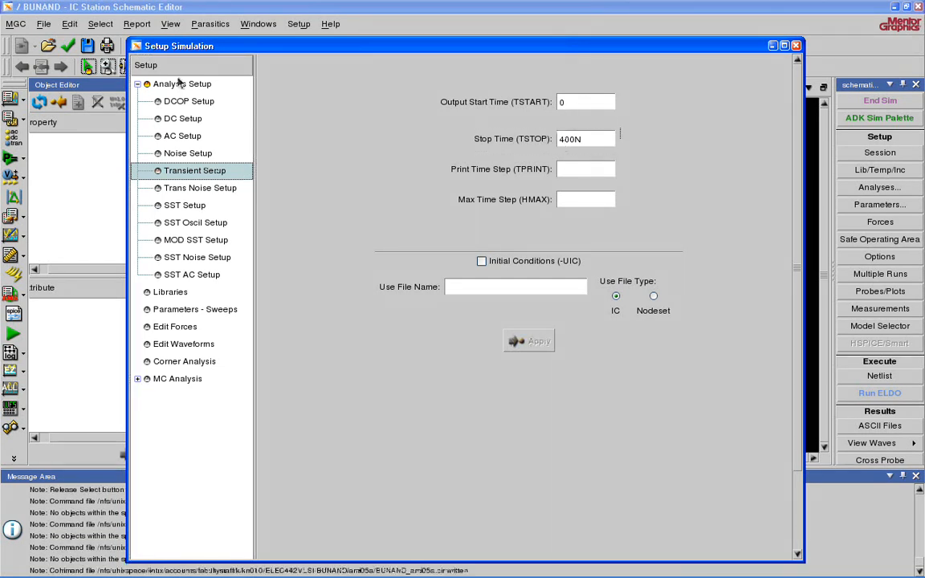
{"action": "left_click", "coordinate": [183, 84]}
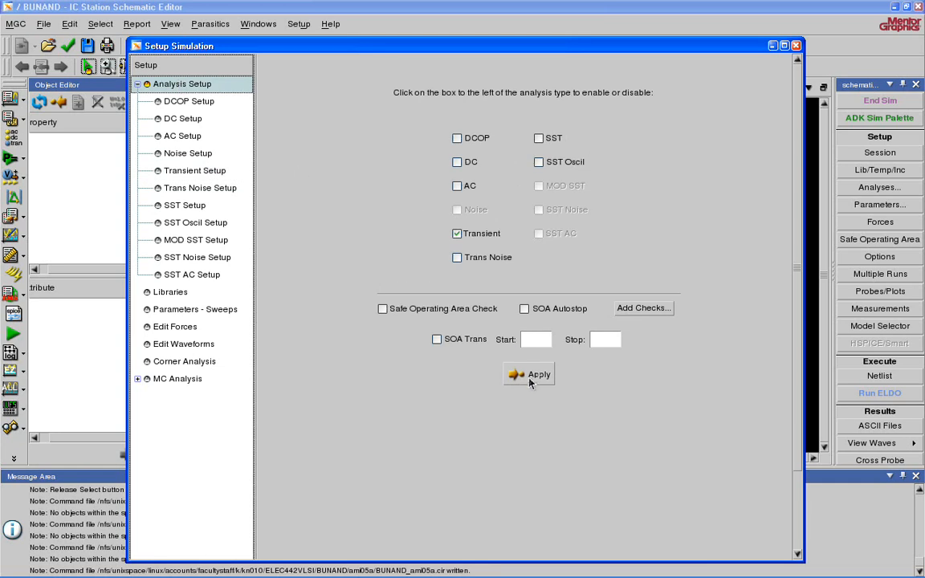
{"action": "left_click", "coordinate": [531, 374]}
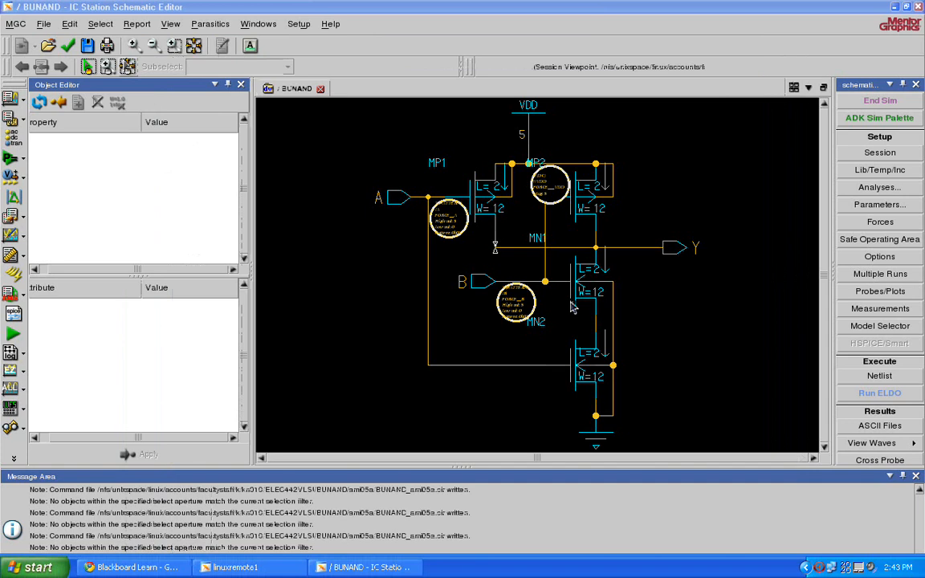
{"action": "mouse_move", "coordinate": [550, 324]}
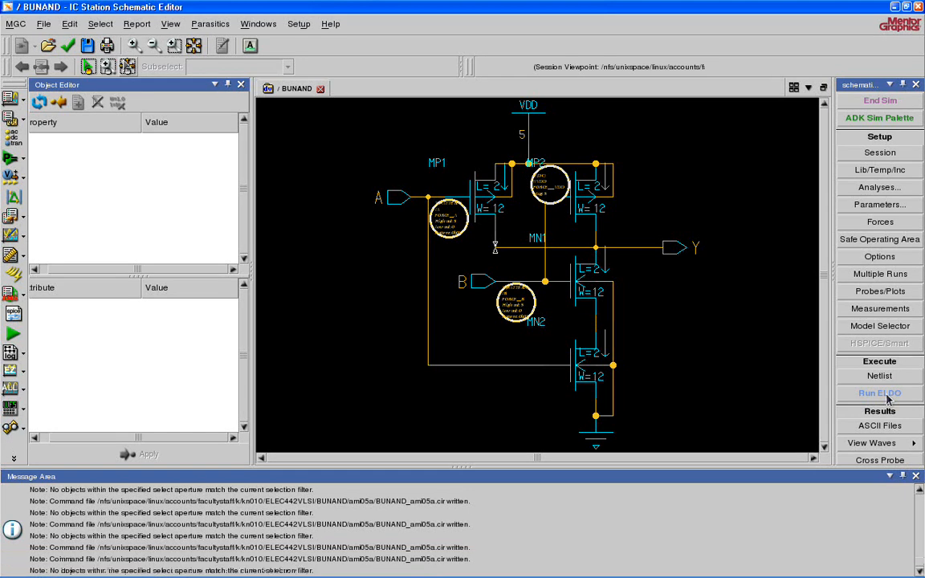
Step: Run the ELDO simulation and view the waves in a new EZwave window
{"action": "left_click", "coordinate": [880, 392]}
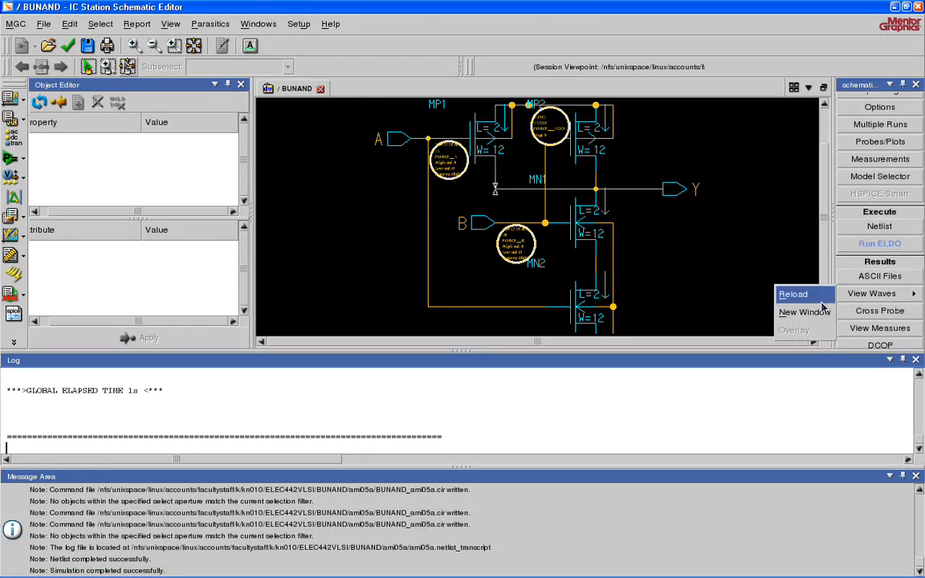
{"action": "mouse_move", "coordinate": [805, 312]}
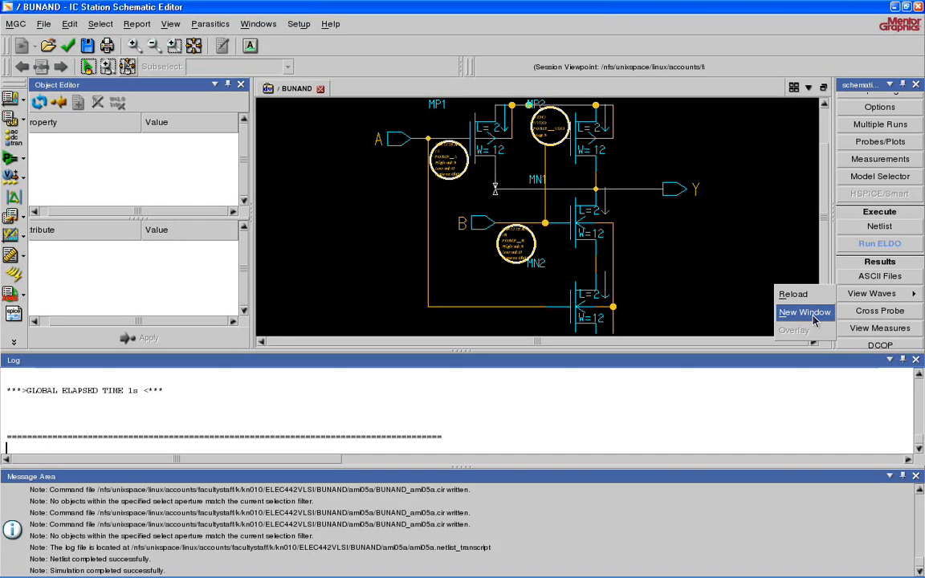
{"action": "left_click", "coordinate": [803, 311]}
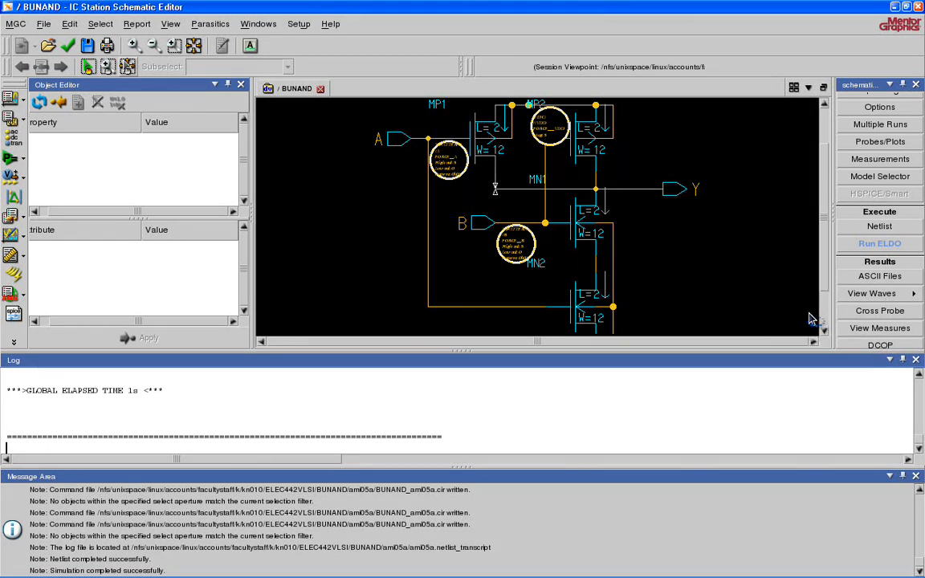
{"action": "left_click", "coordinate": [881, 293]}
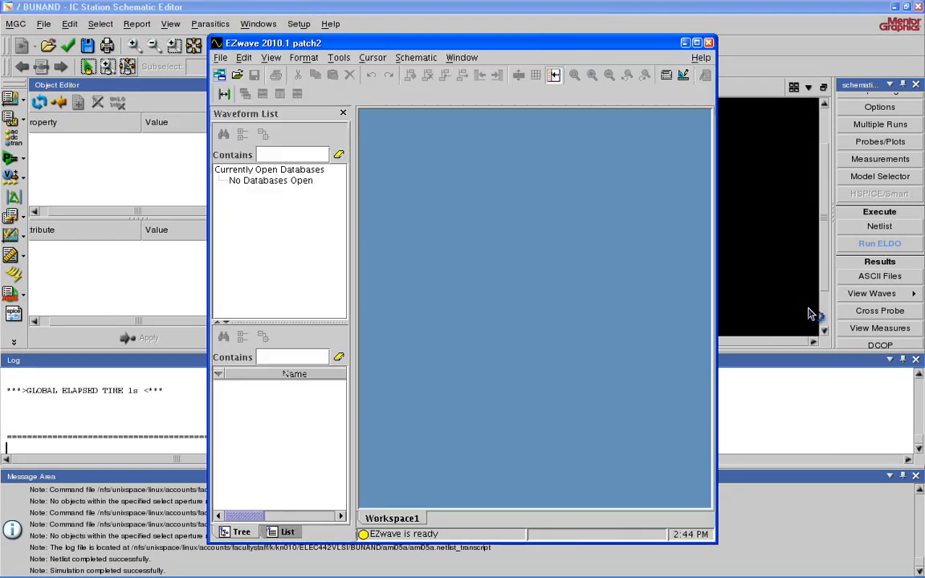
Step: Load the BUNAND results in EZwave and maximize the waveform window to inspect A, B and Y
{"action": "left_click", "coordinate": [880, 292]}
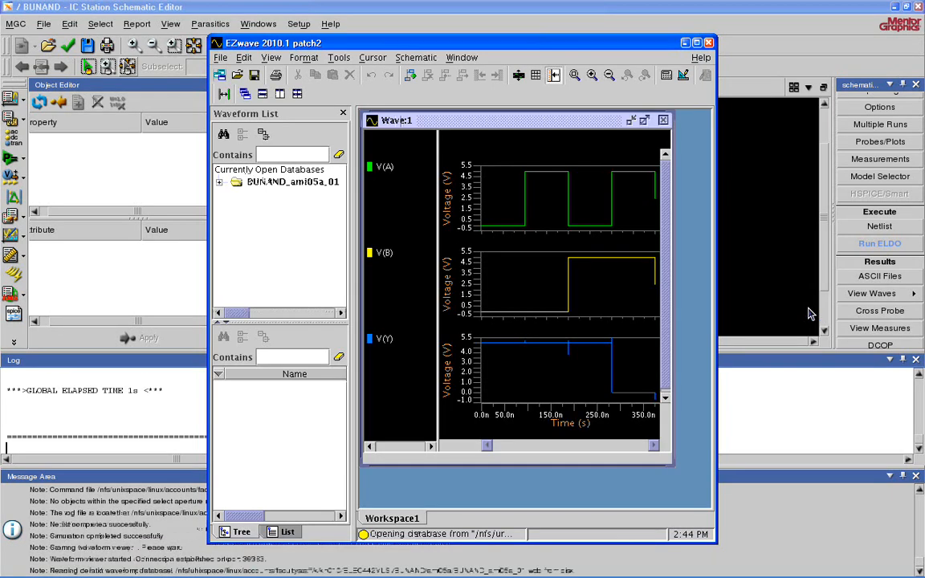
{"action": "left_click", "coordinate": [697, 44]}
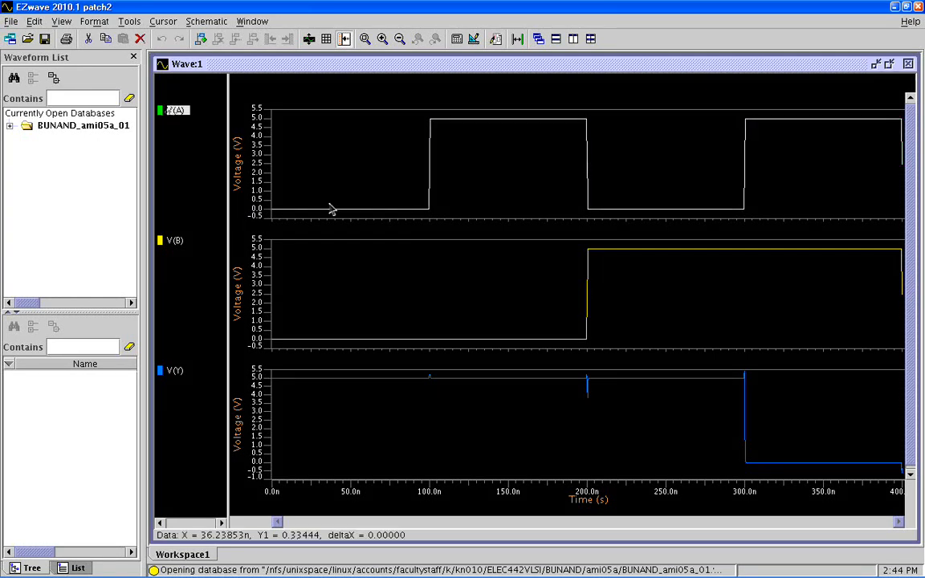
{"action": "mouse_move", "coordinate": [704, 202]}
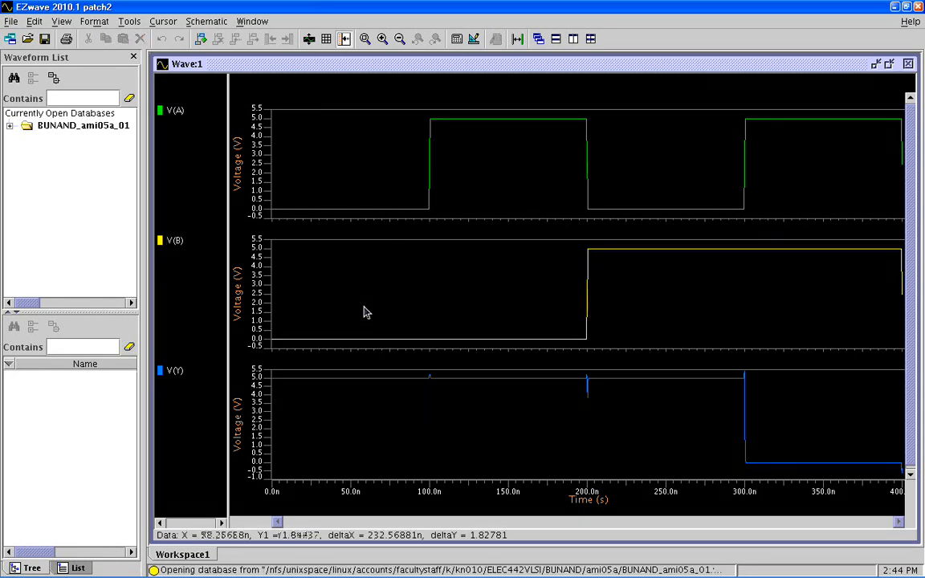
{"action": "mouse_move", "coordinate": [655, 273]}
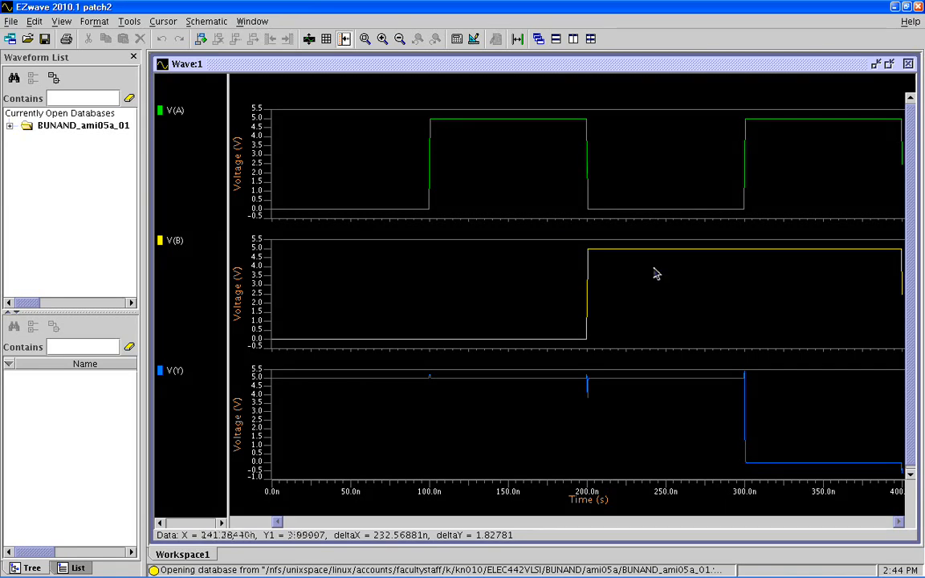
{"action": "mouse_move", "coordinate": [890, 263]}
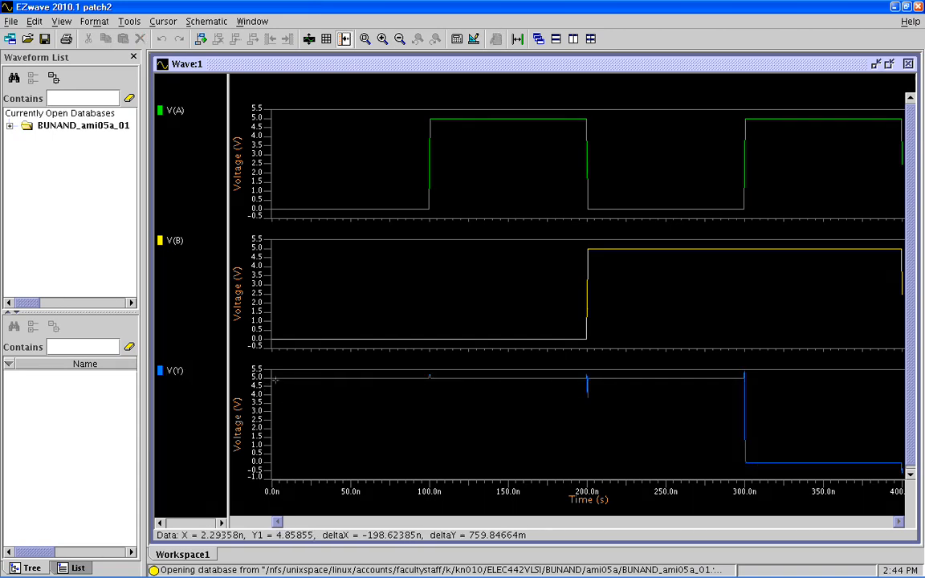
{"action": "mouse_move", "coordinate": [678, 207]}
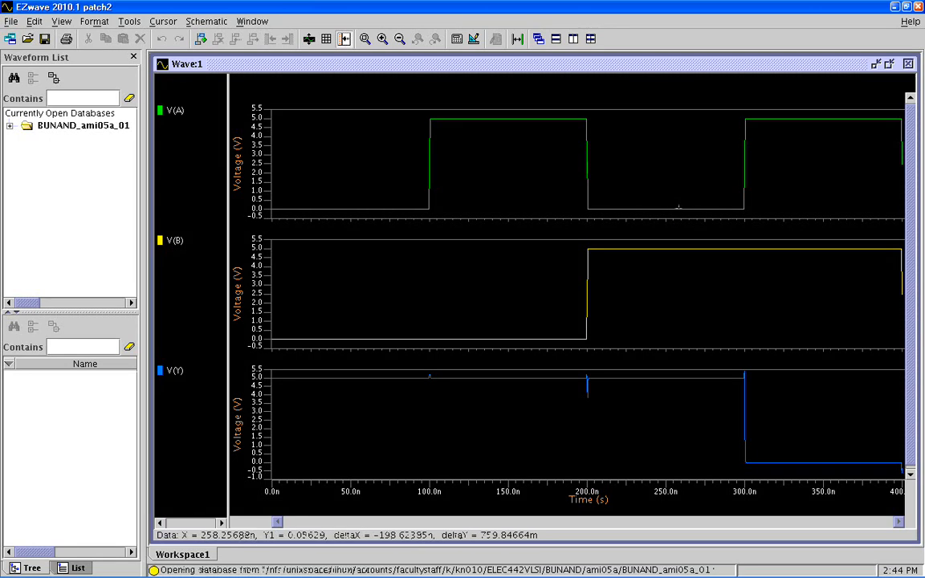
{"action": "mouse_move", "coordinate": [681, 302]}
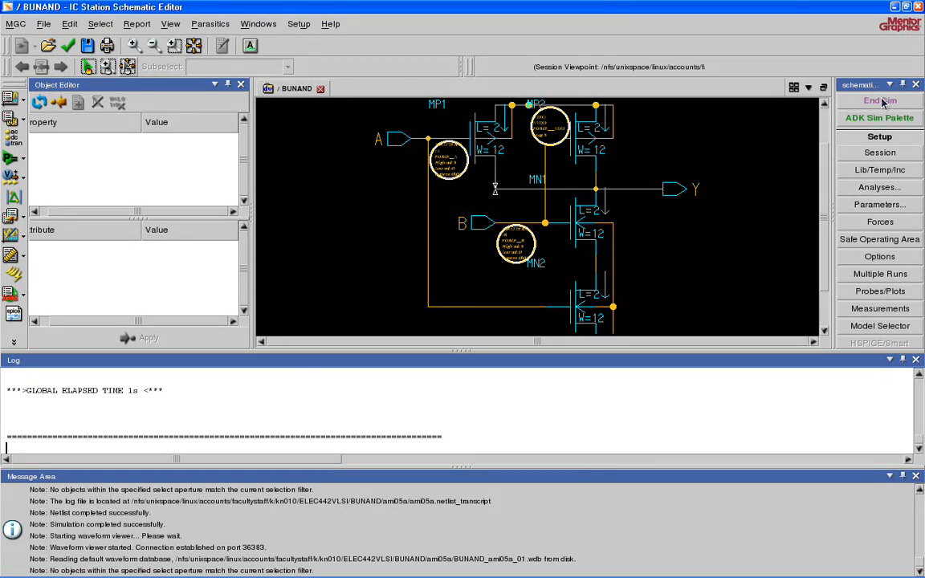
Step: End simulation mode so the BUNAND schematic returns to regular editing
{"action": "left_click", "coordinate": [880, 100]}
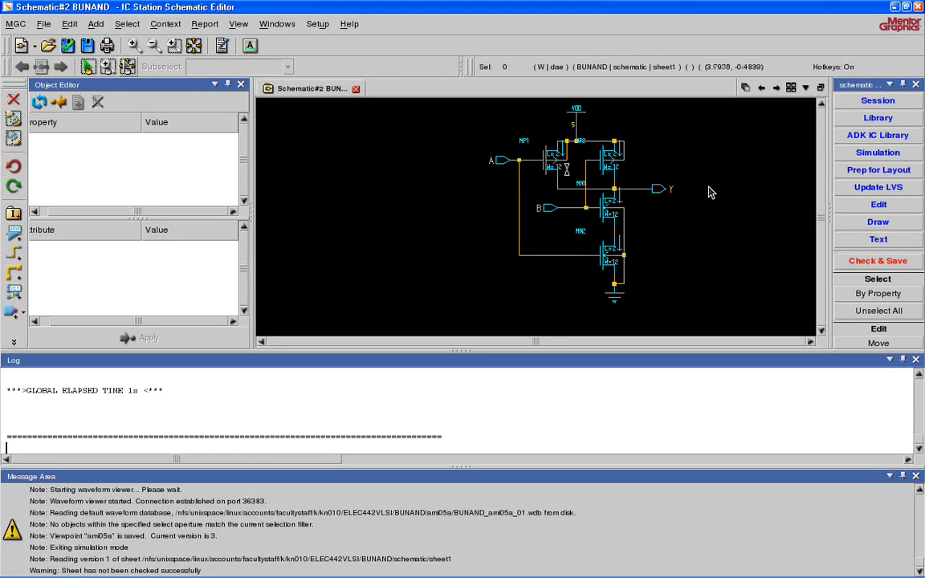
{"action": "mouse_move", "coordinate": [710, 190]}
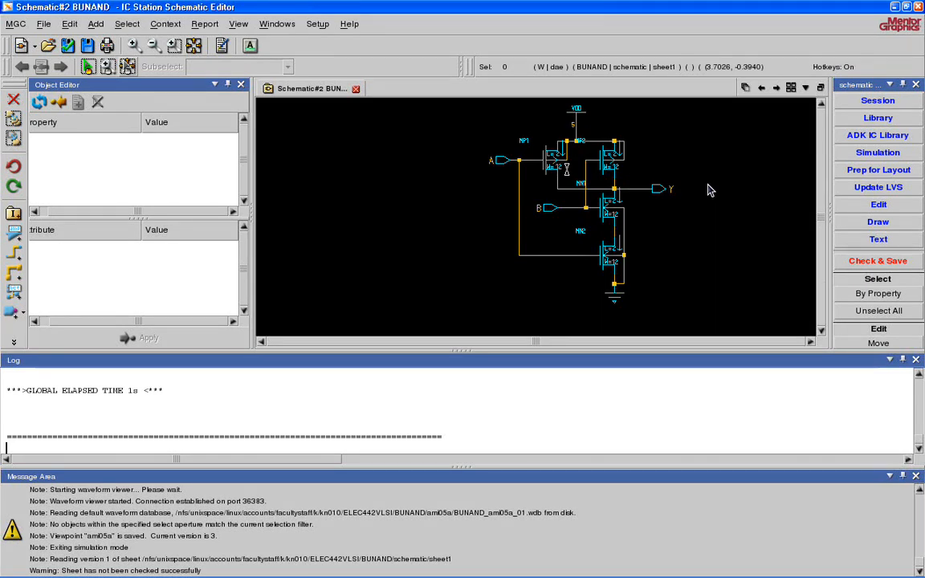